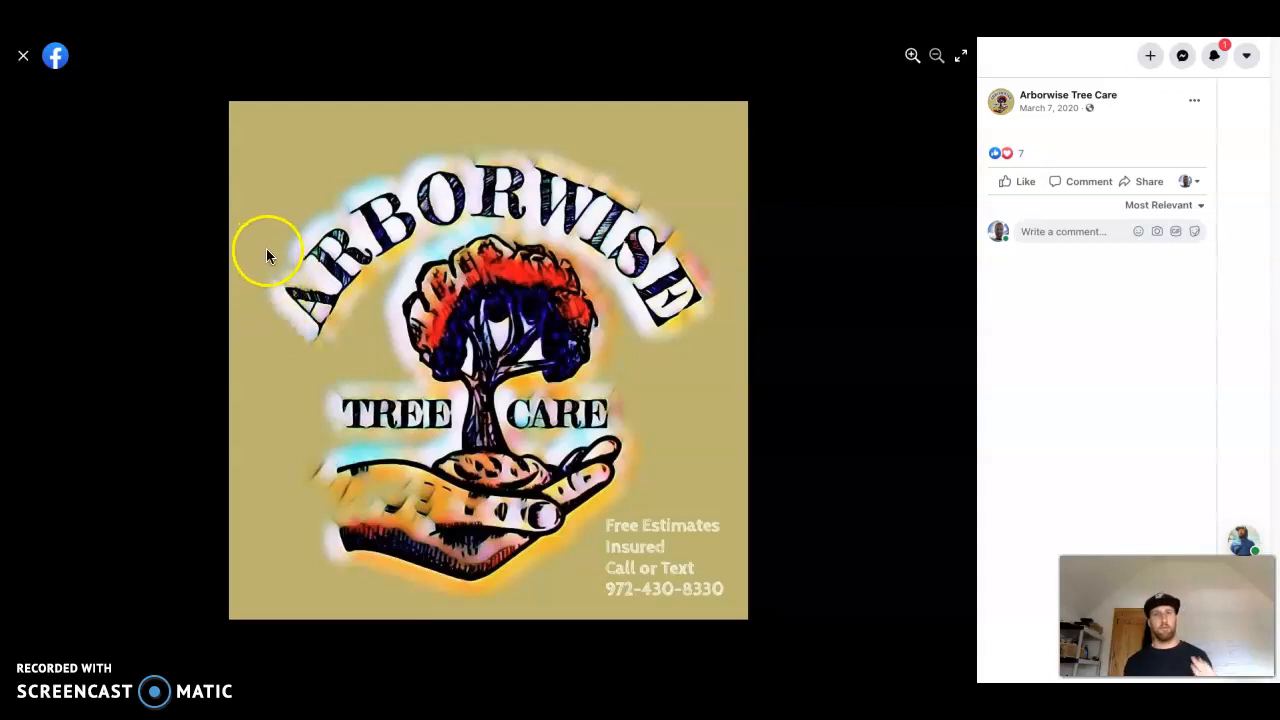
mouse_move(240, 296)
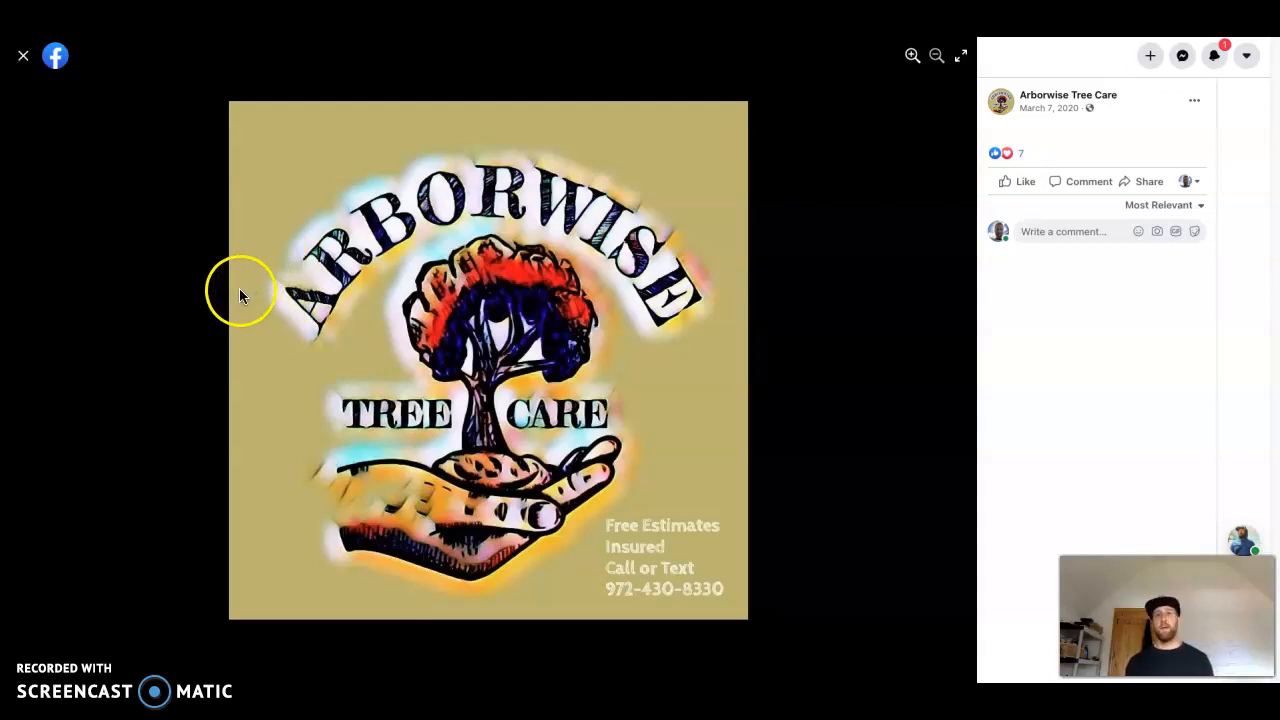
mouse_move(256, 288)
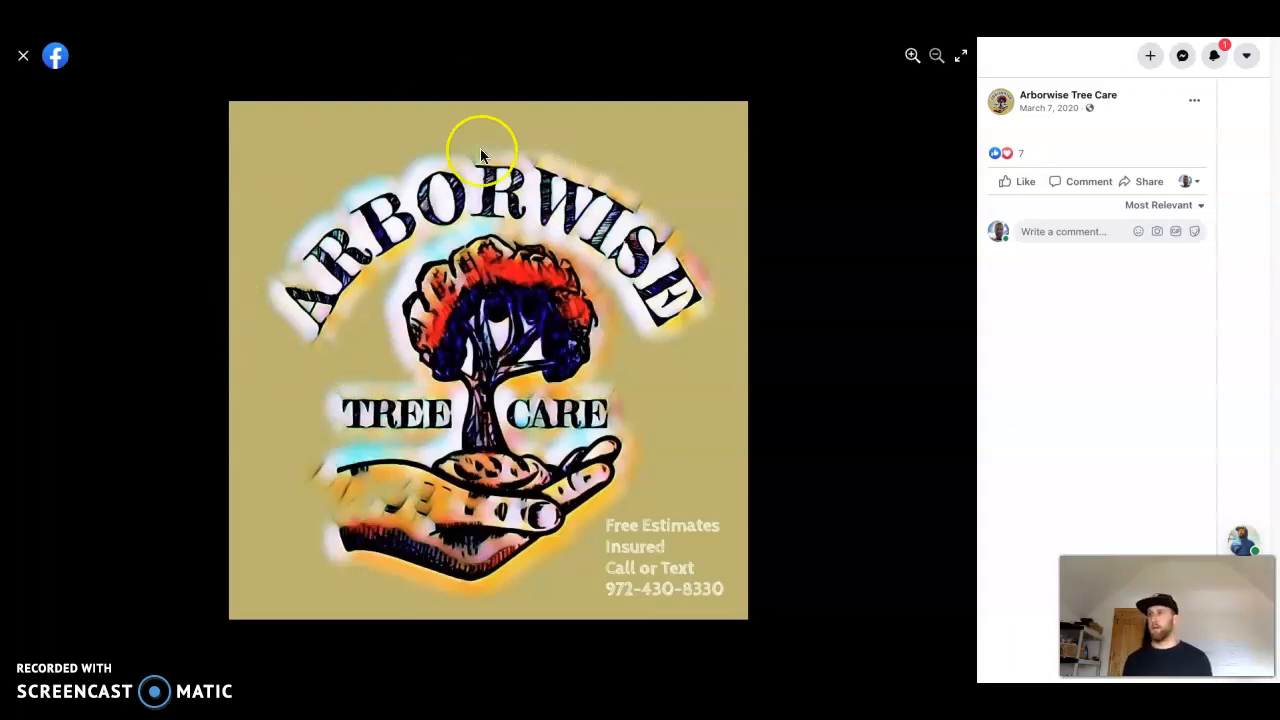
mouse_move(392, 322)
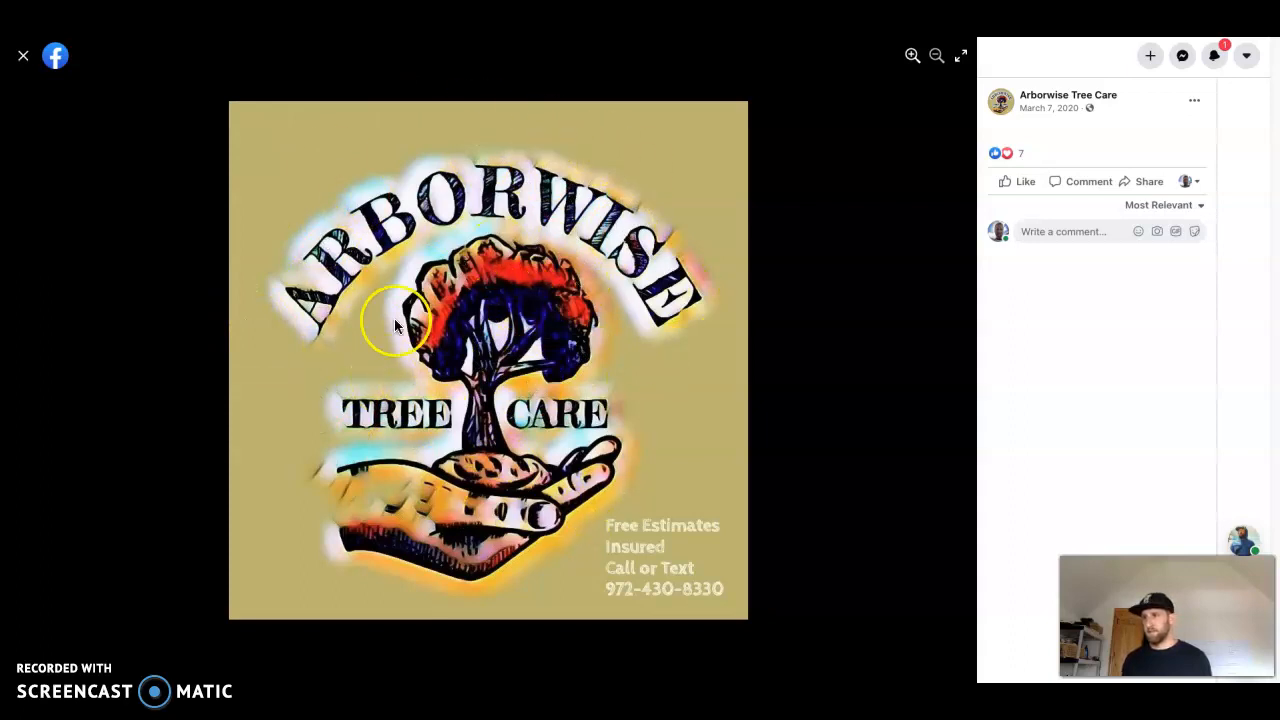
mouse_move(684, 300)
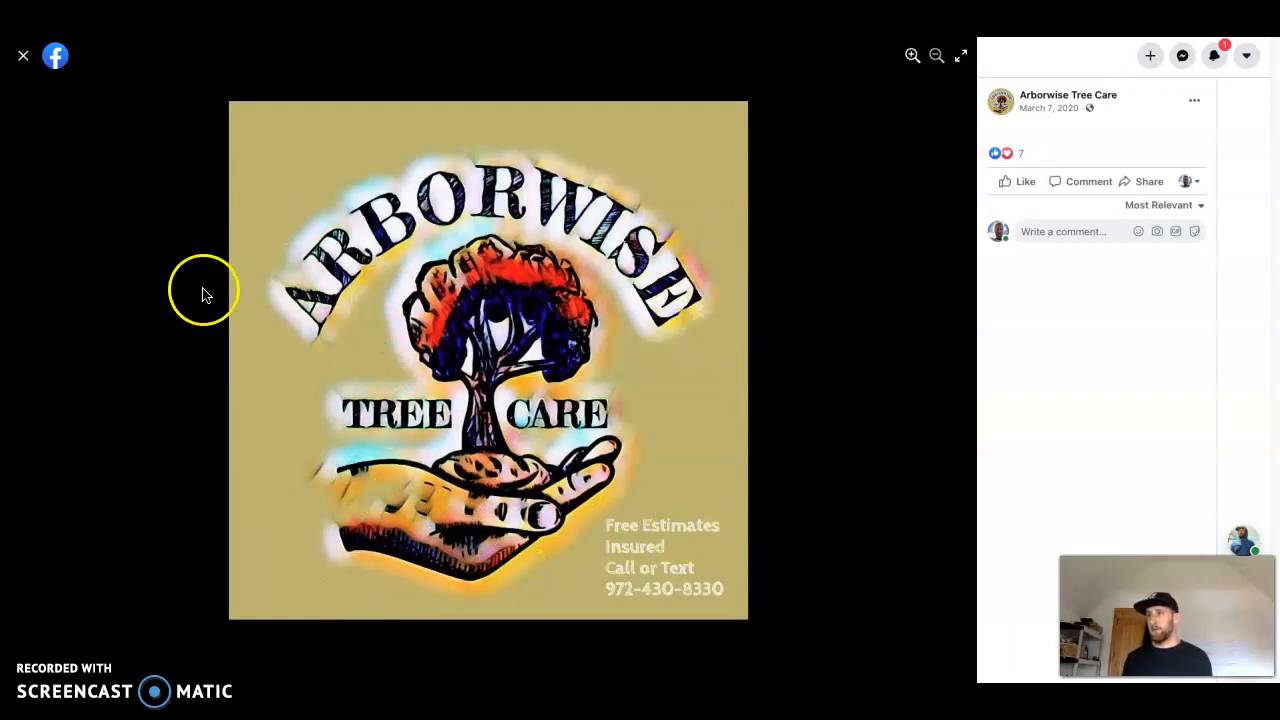
mouse_move(530, 330)
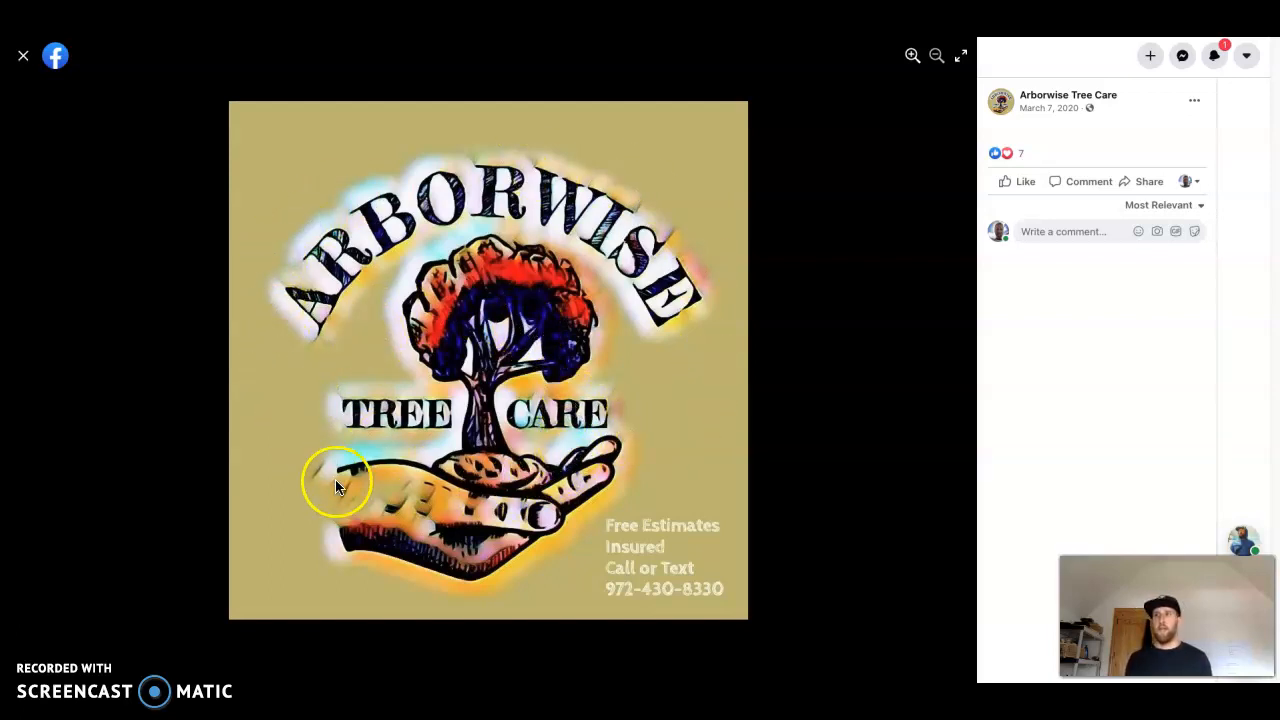
mouse_move(290, 438)
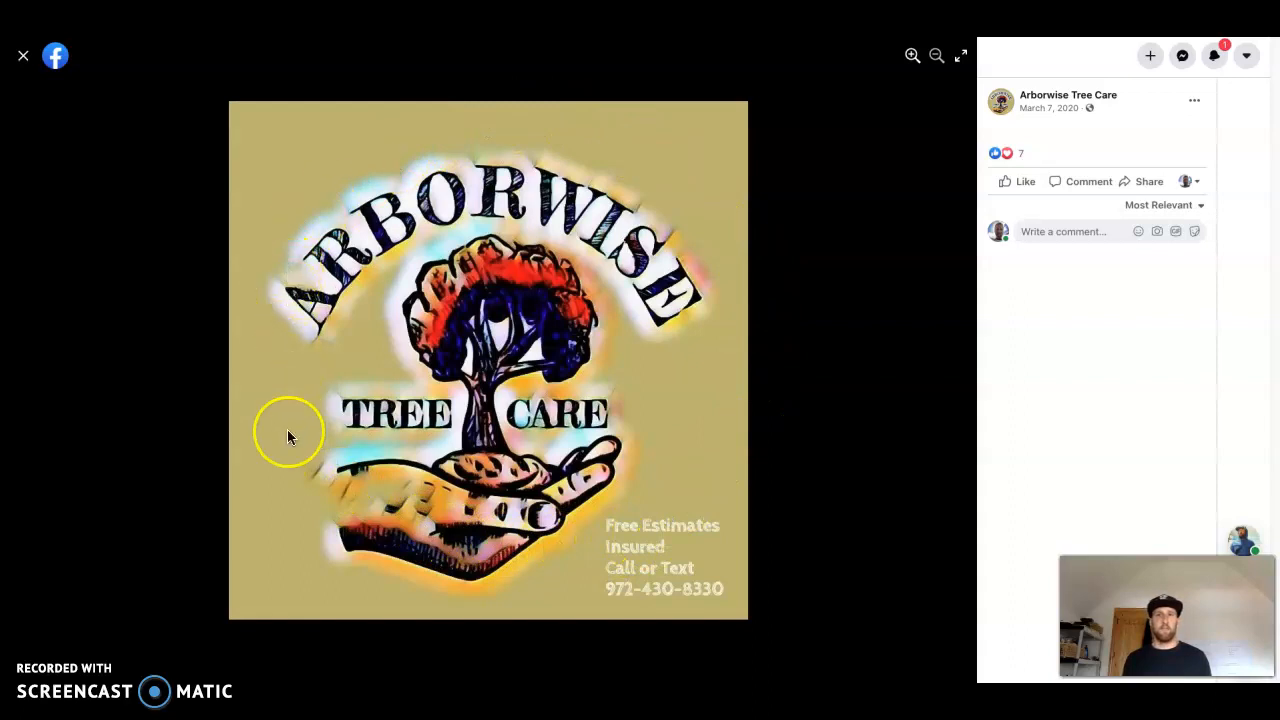
mouse_move(584, 216)
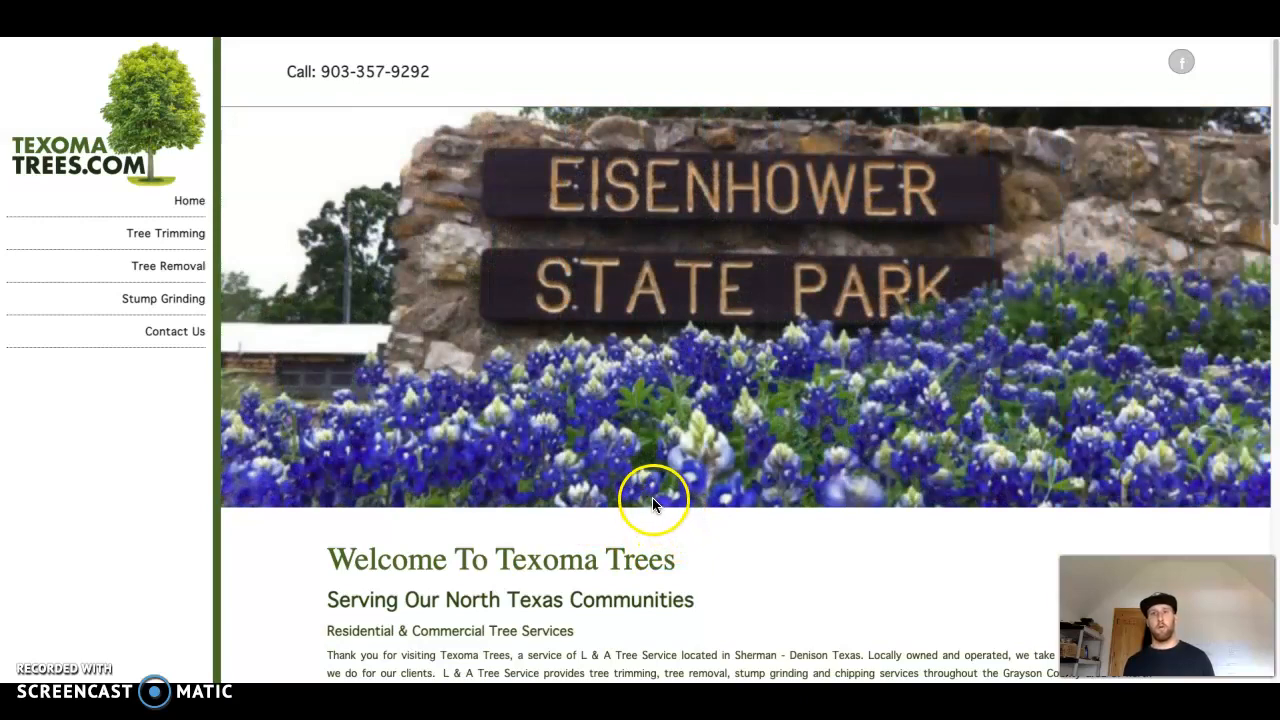
Step: Scroll the texomatrees.com Page Info report to Keywords density showing 691 total words
scroll("down", 3)
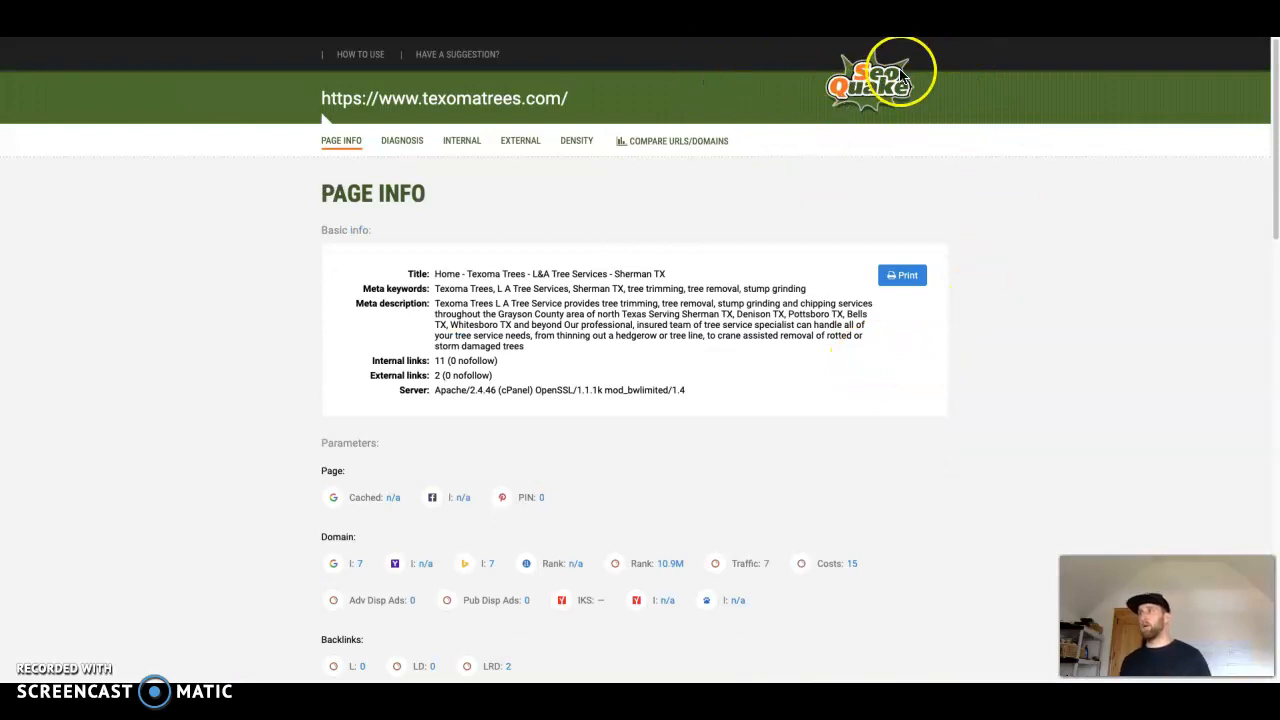
scroll("down", 3)
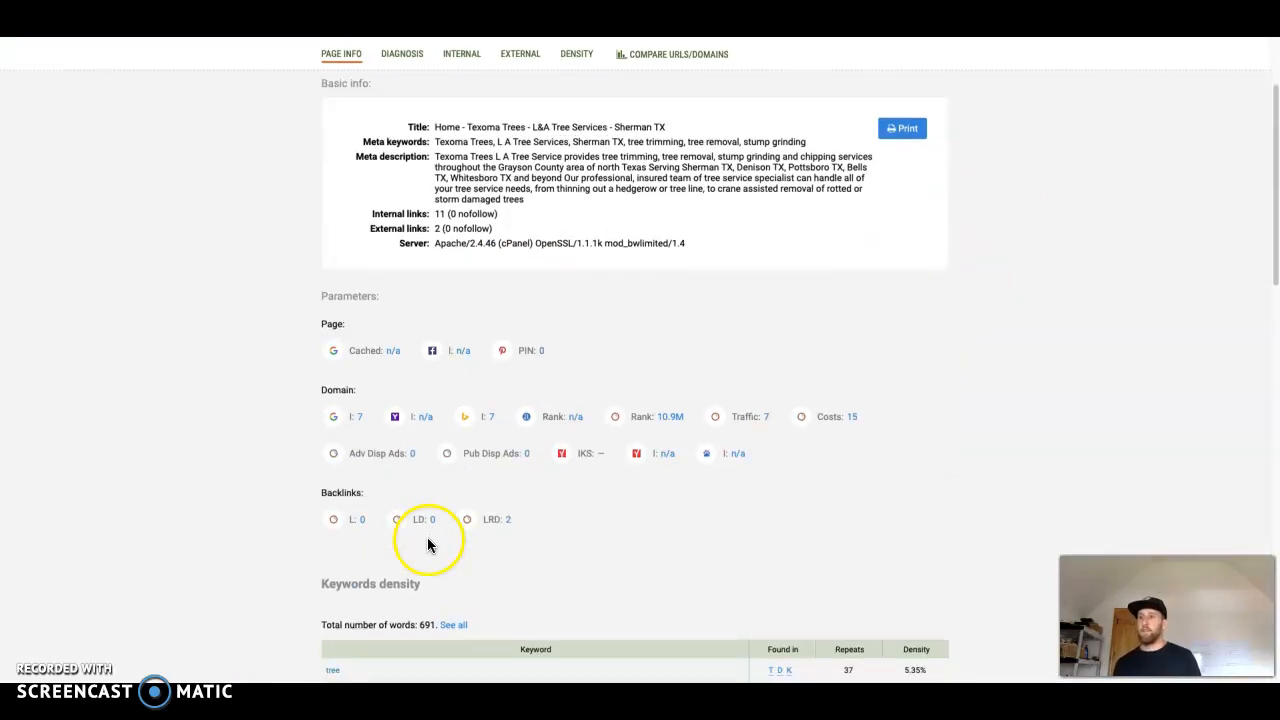
scroll("down", 3)
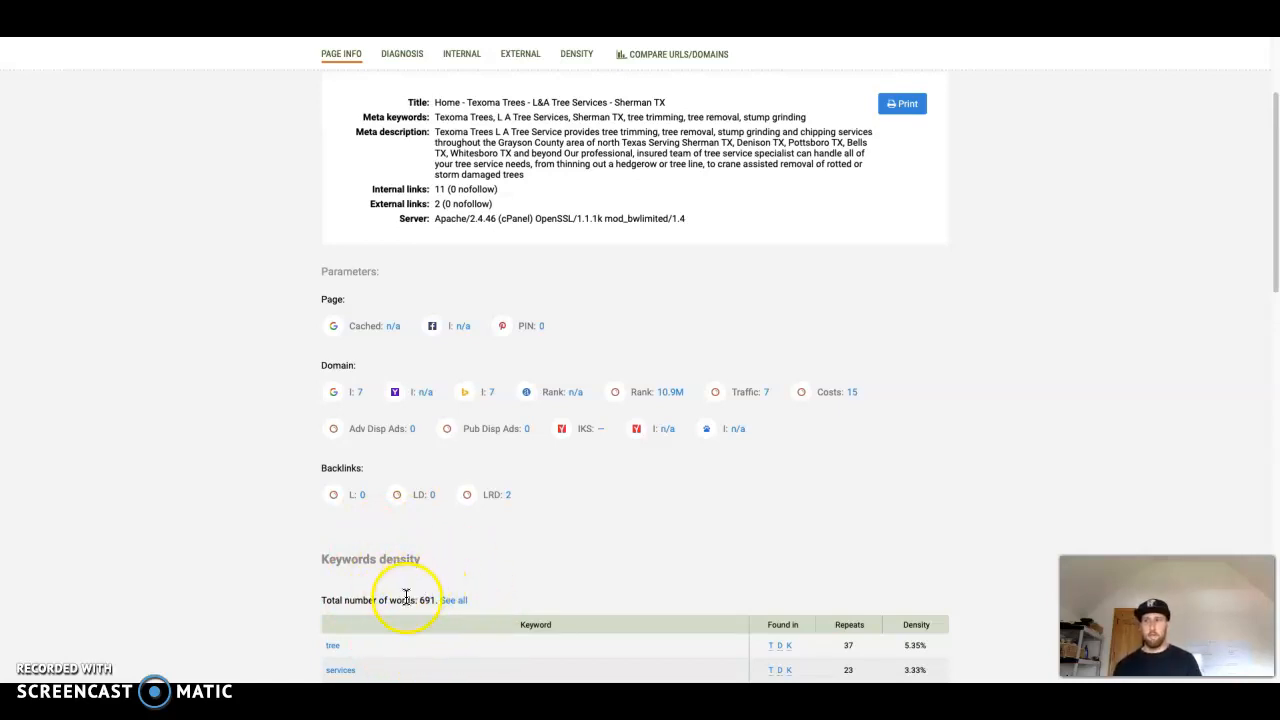
mouse_move(500, 556)
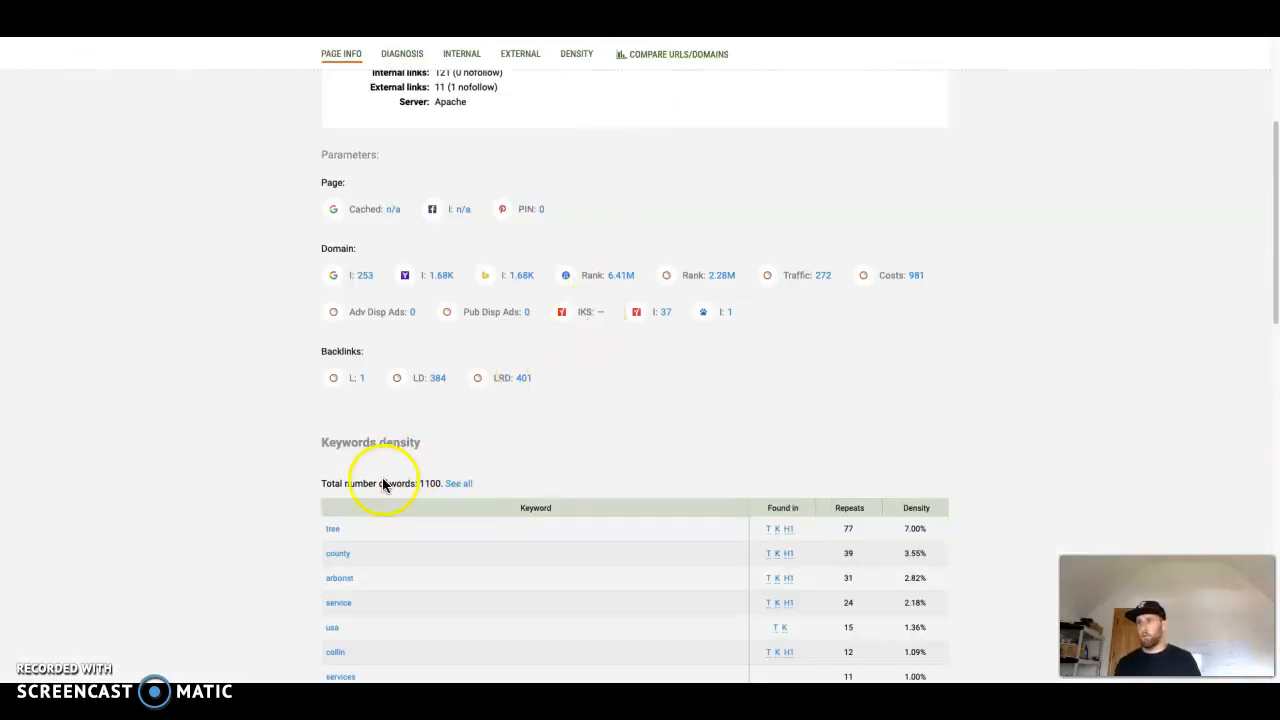
mouse_move(468, 518)
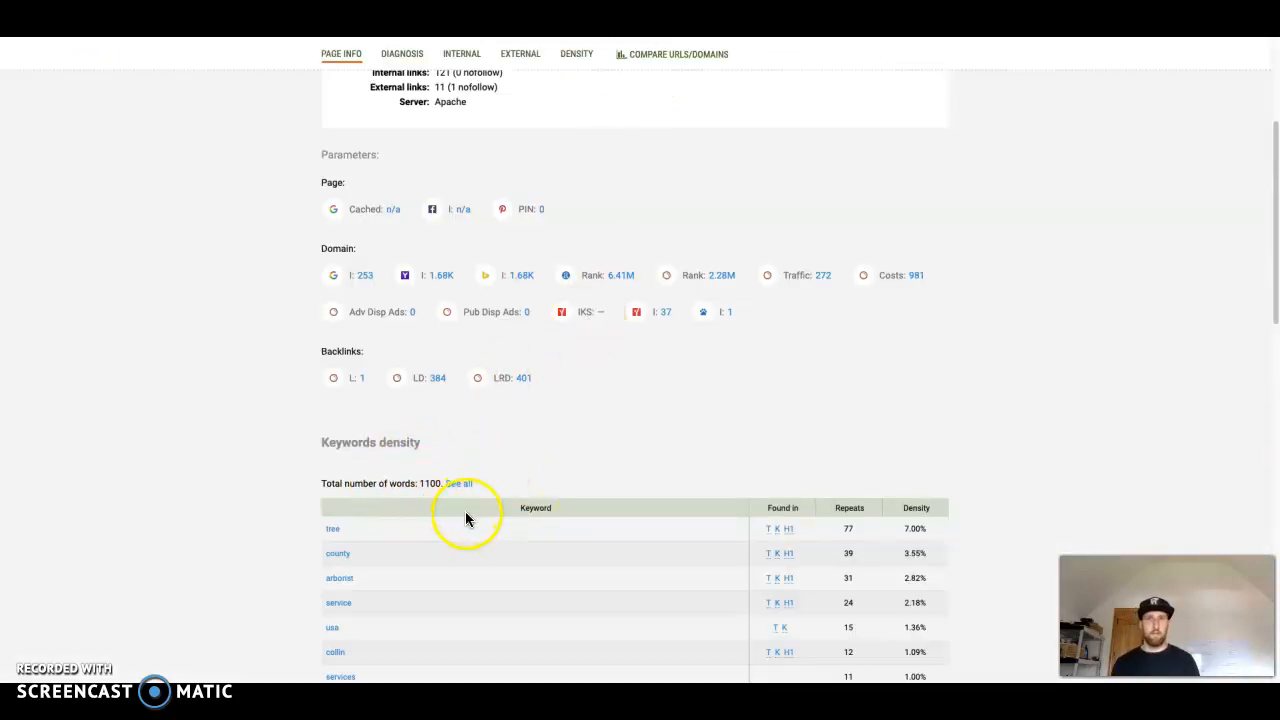
mouse_move(390, 468)
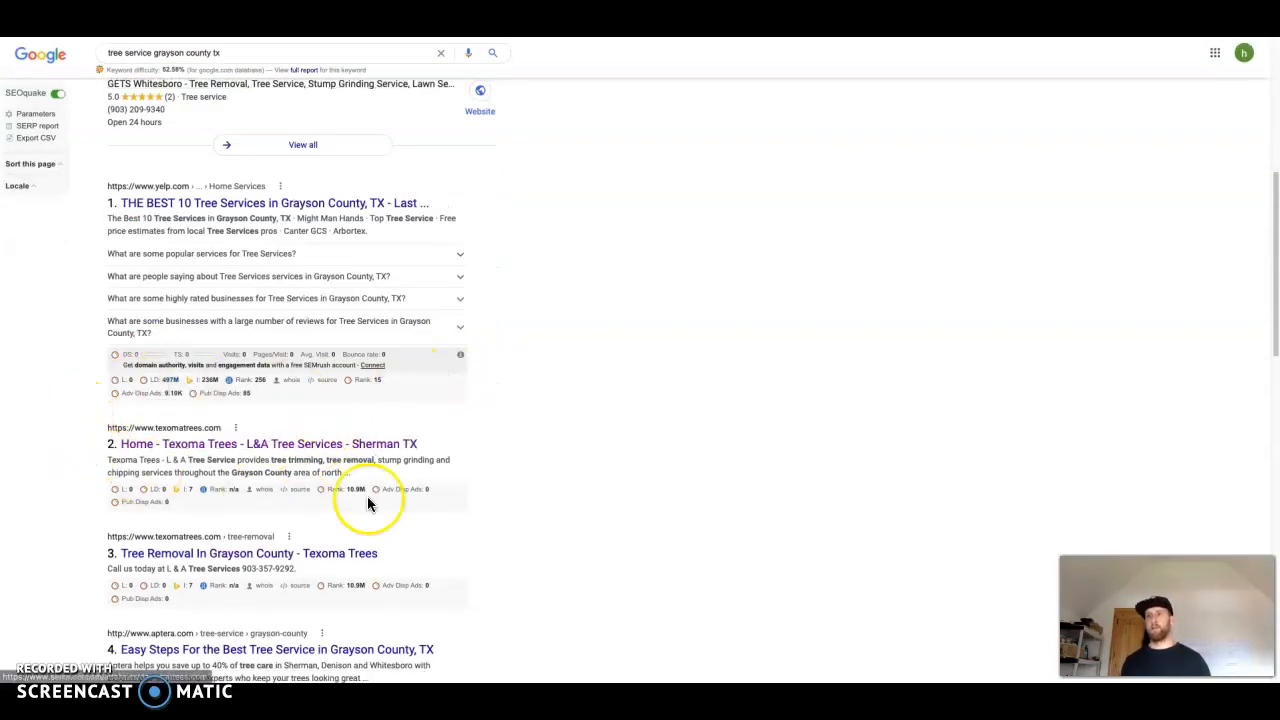
scroll("up", 3)
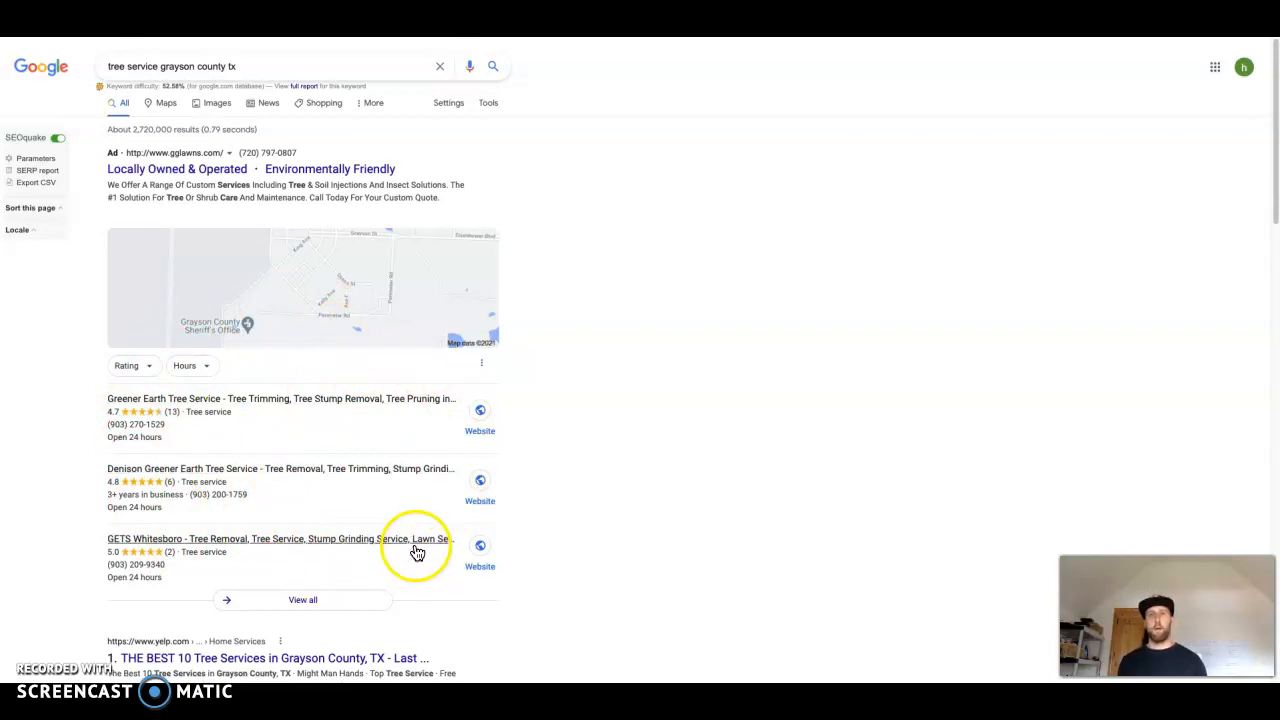
mouse_move(424, 496)
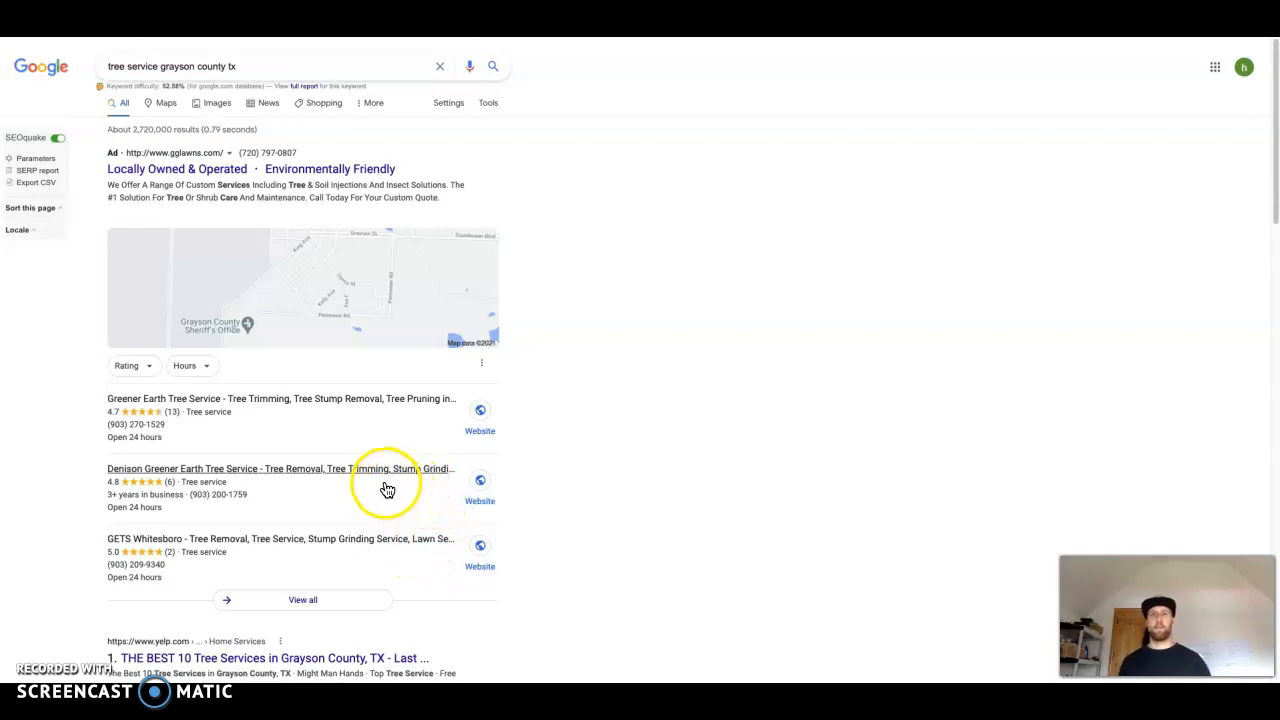
mouse_move(380, 492)
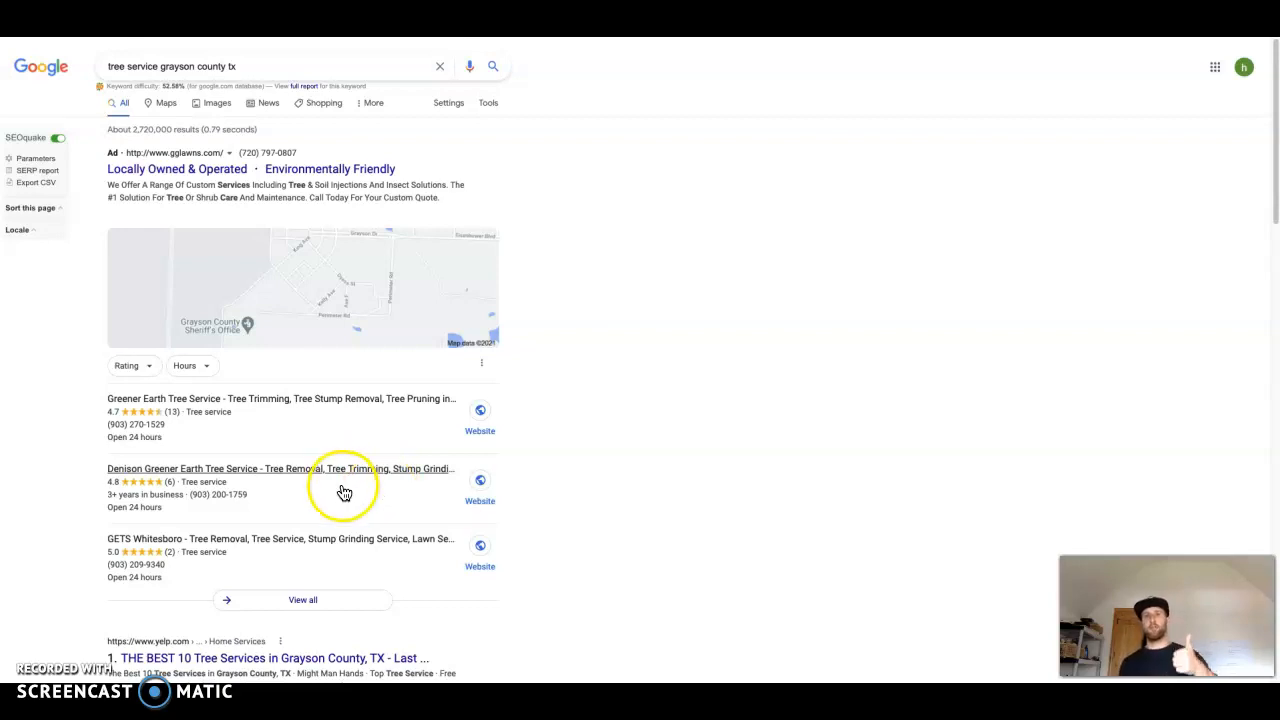
mouse_move(170, 390)
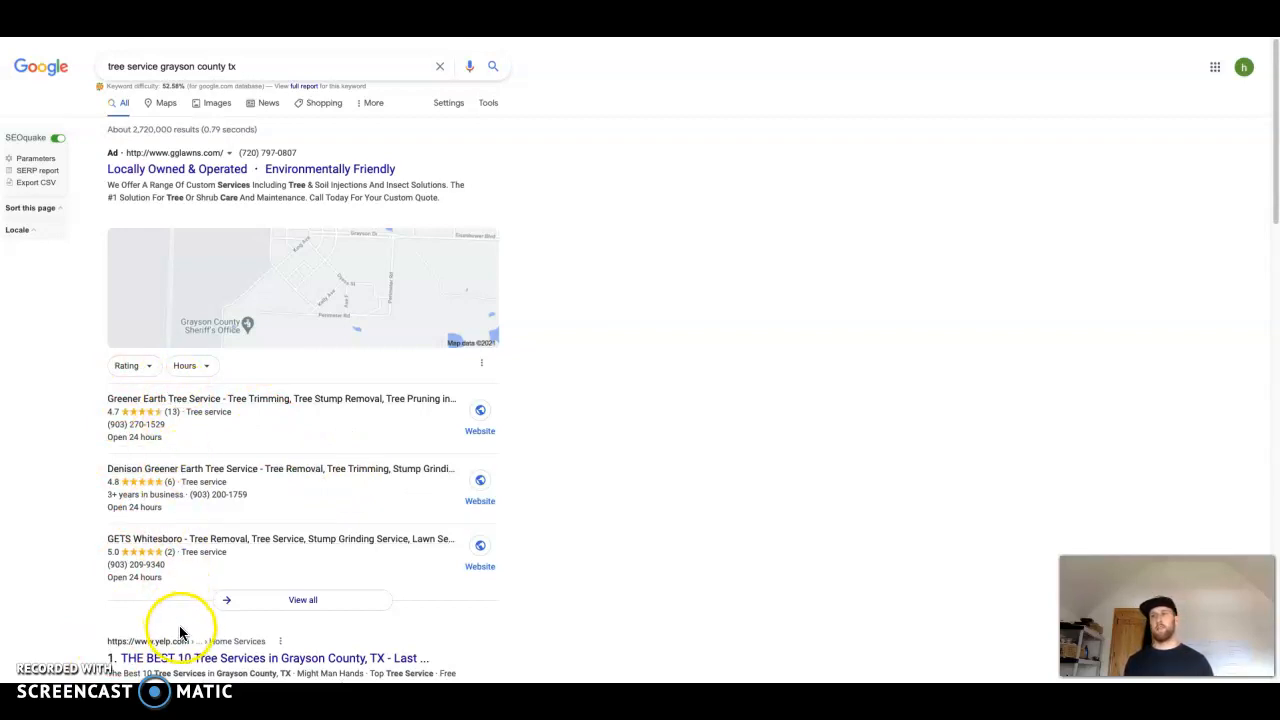
mouse_move(564, 418)
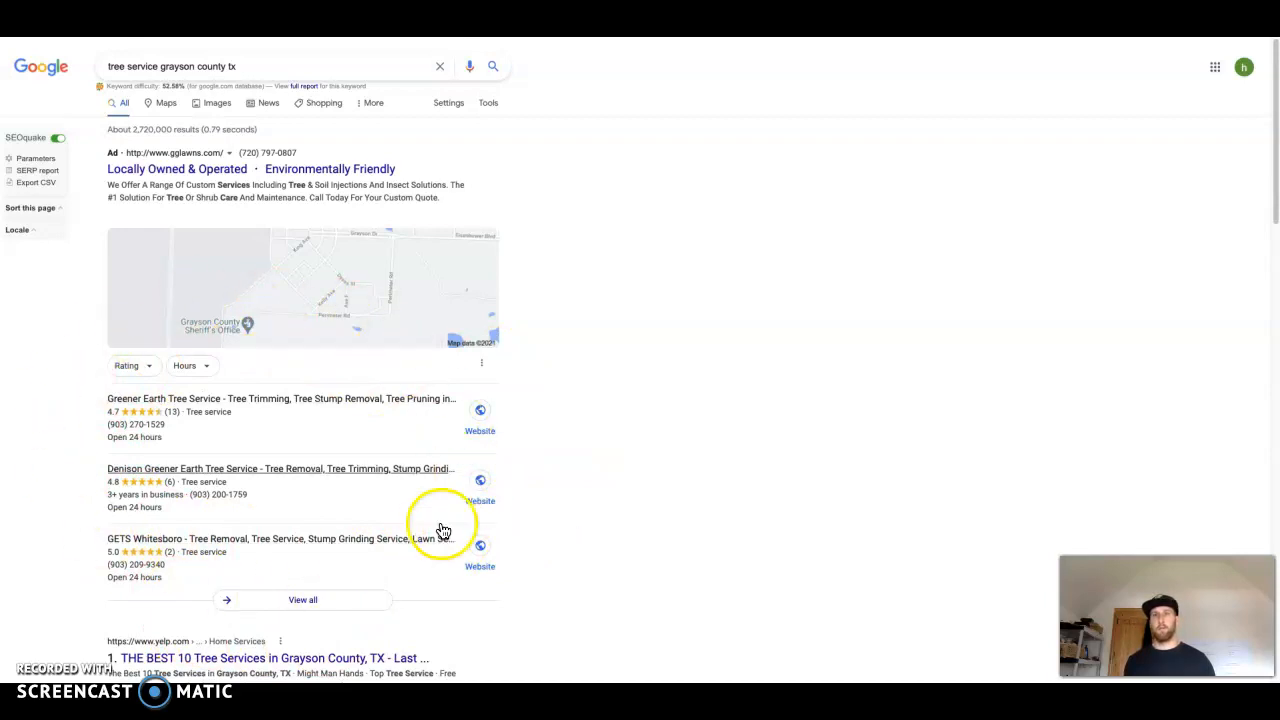
scroll("down", 3)
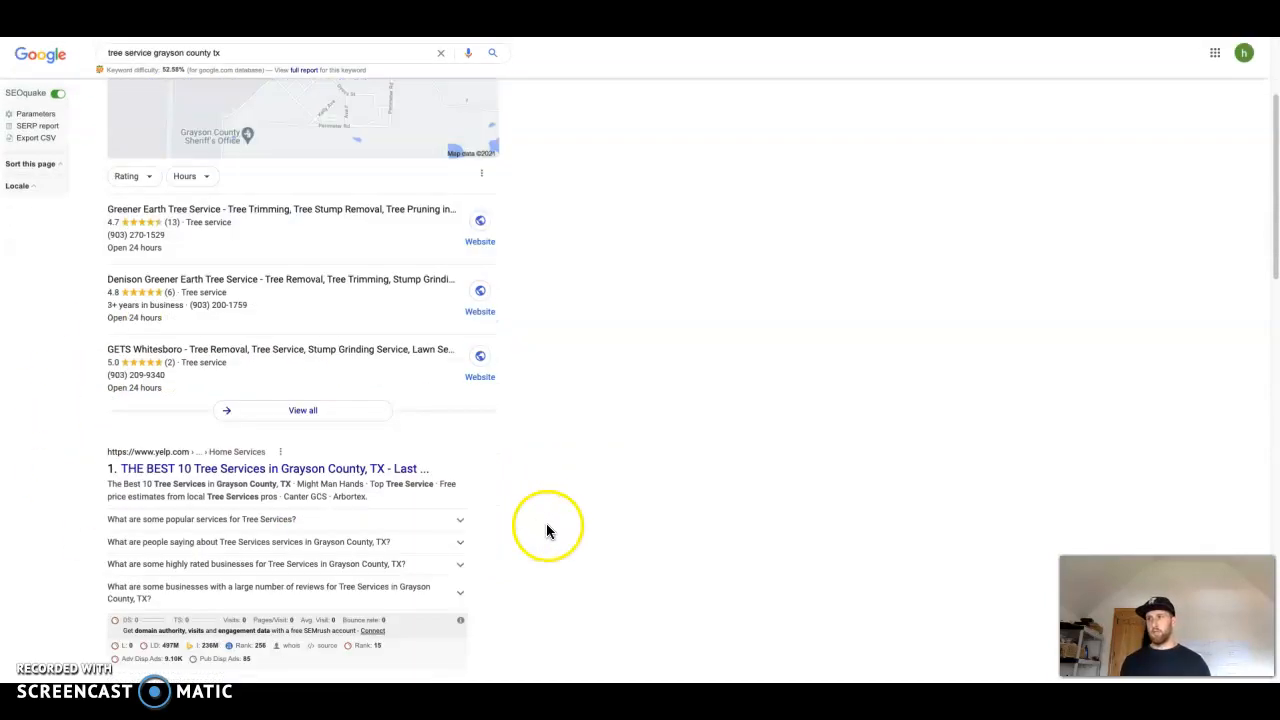
Step: Scroll past the map pack to the Yelp, Texoma Trees and Aptera organic listings with SEOquake bars
scroll("down", 3)
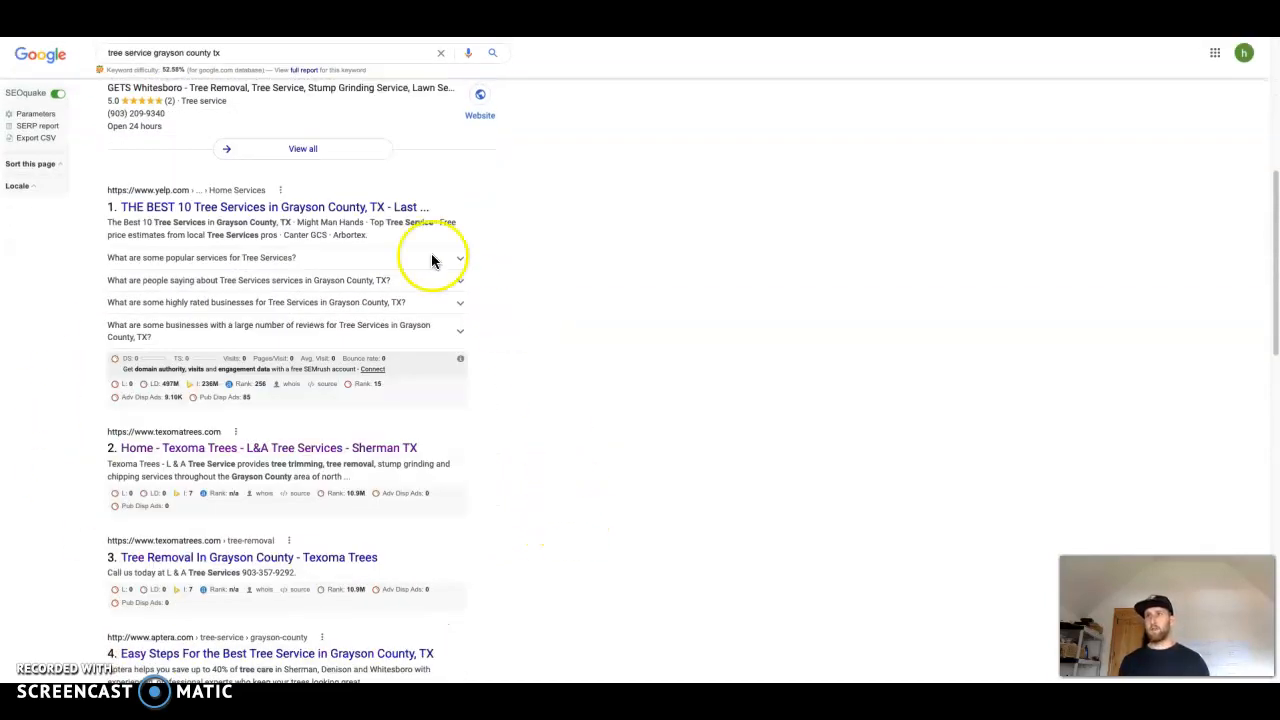
mouse_move(64, 472)
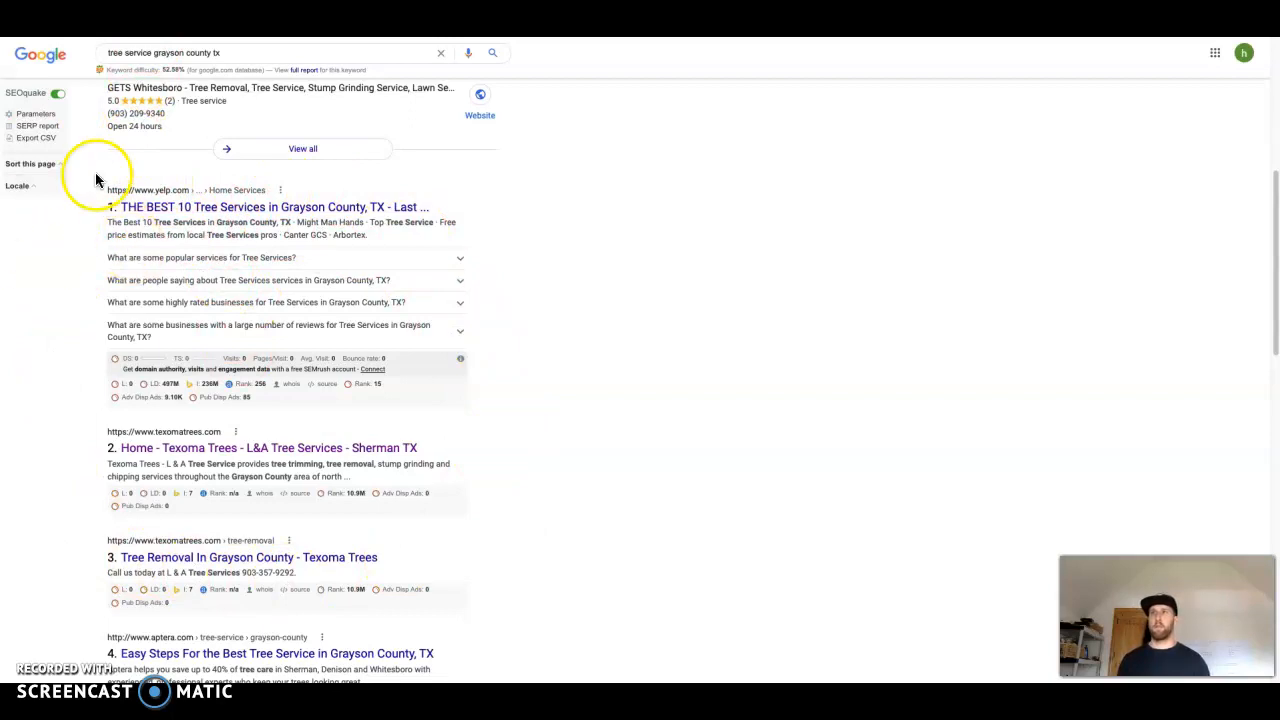
mouse_move(170, 206)
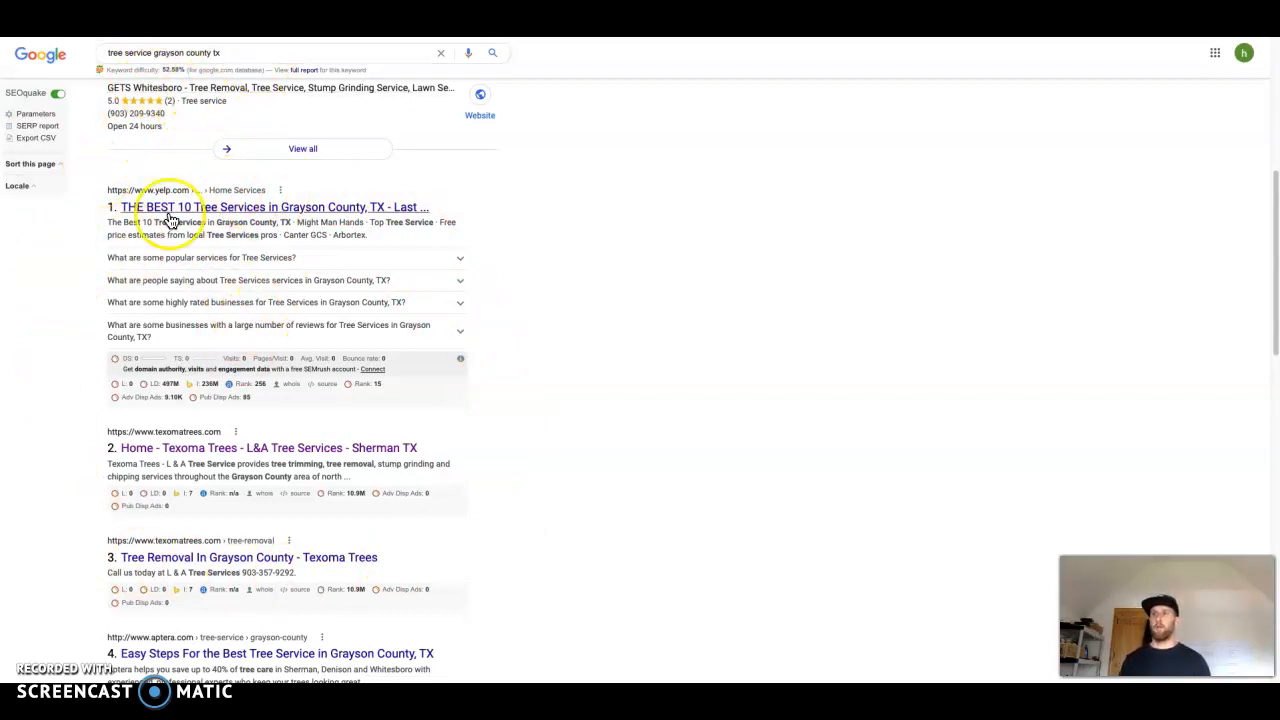
scroll("down", 3)
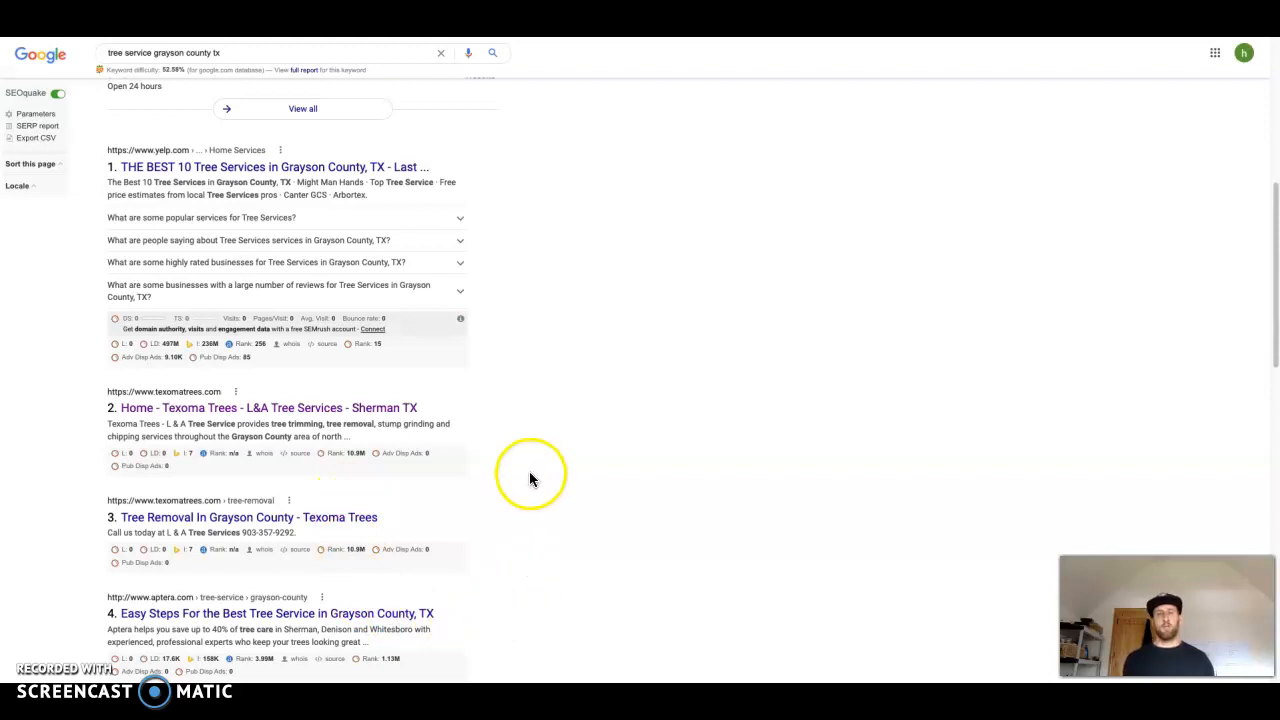
mouse_move(472, 476)
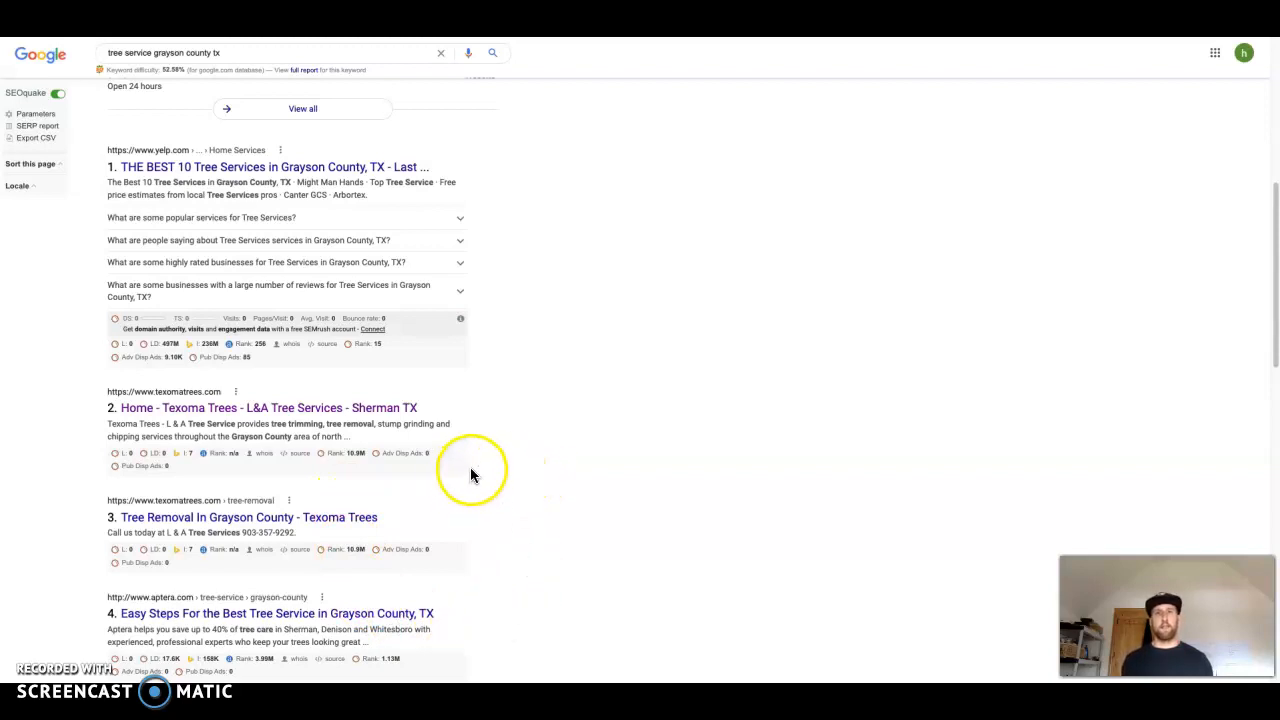
mouse_move(540, 464)
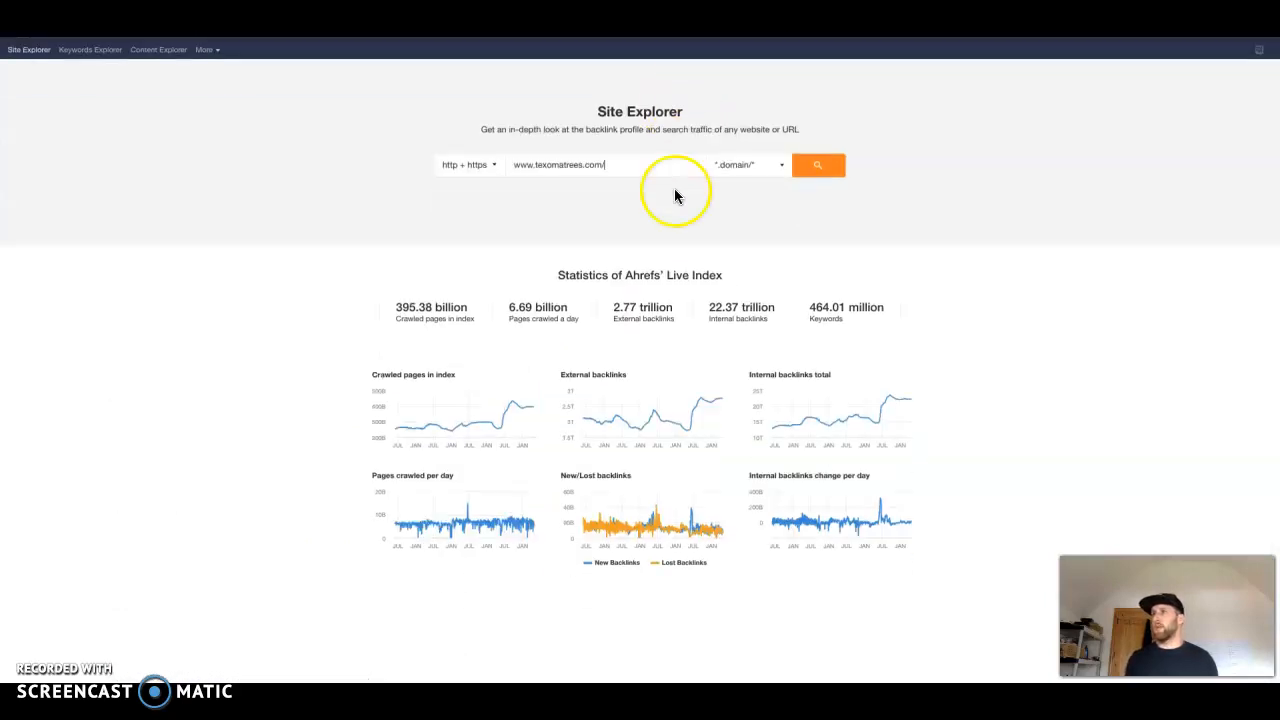
left_click(816, 164)
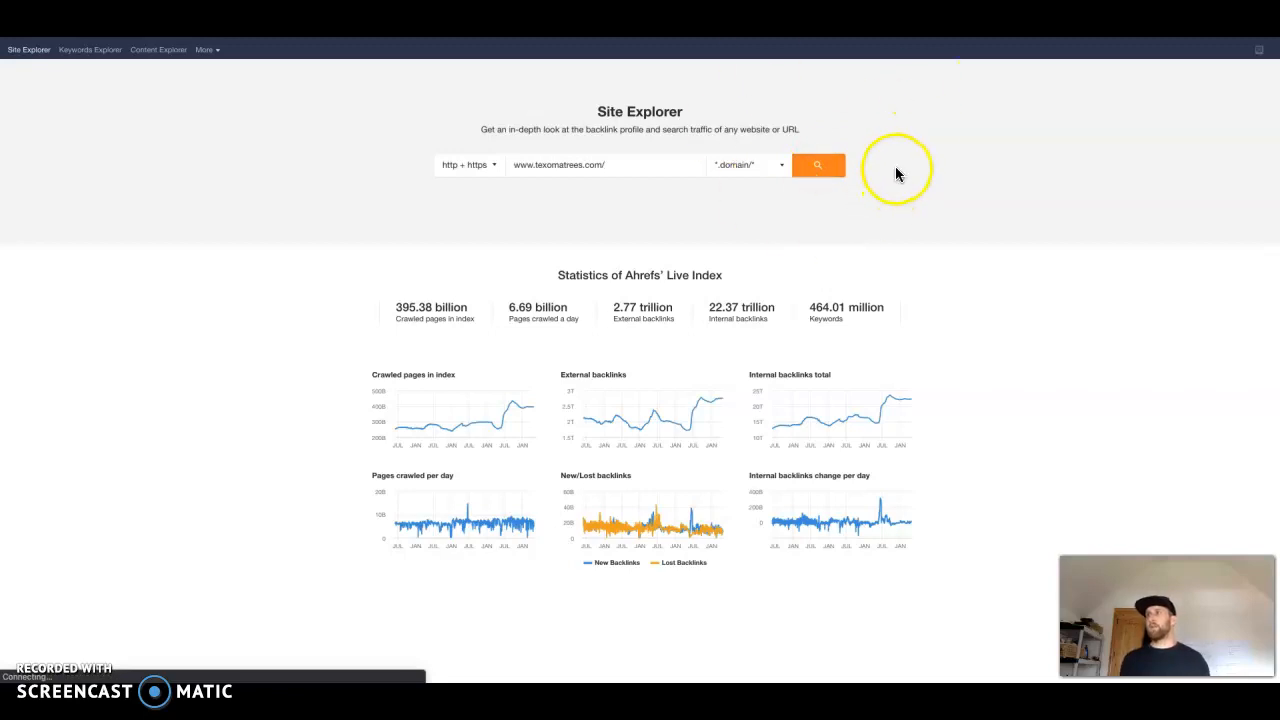
left_click(816, 164)
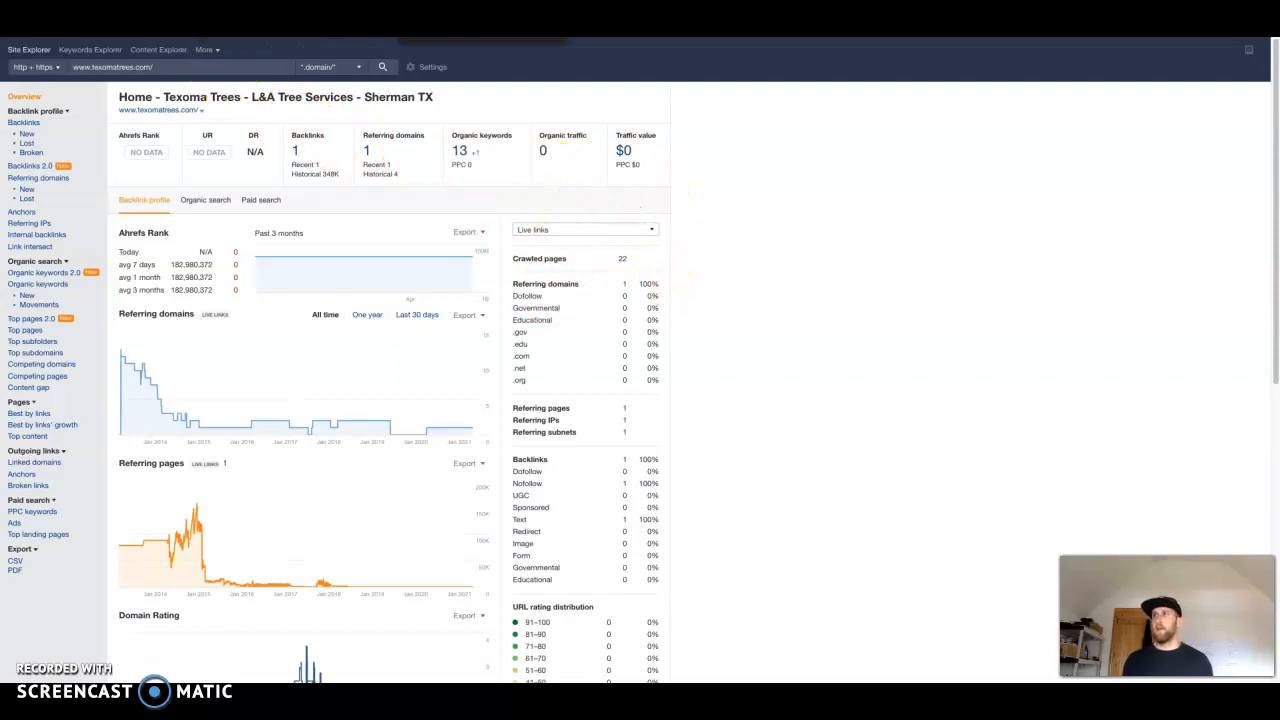
mouse_move(156, 128)
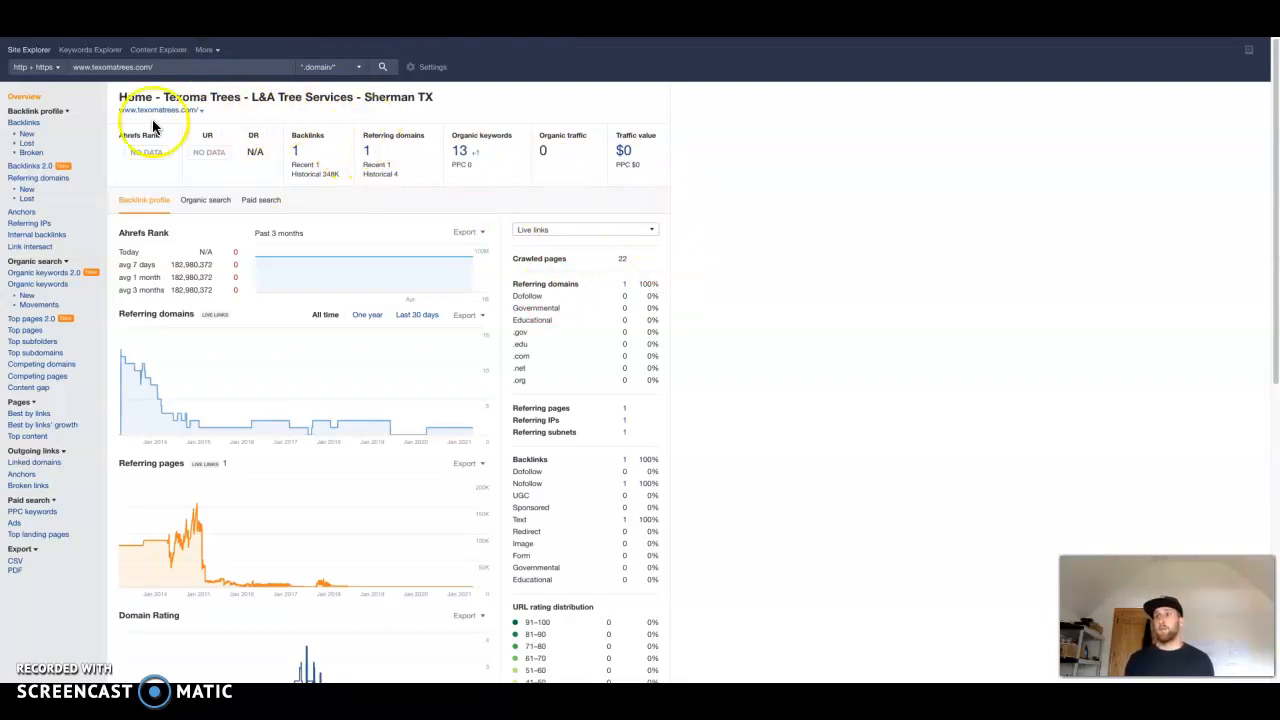
mouse_move(196, 90)
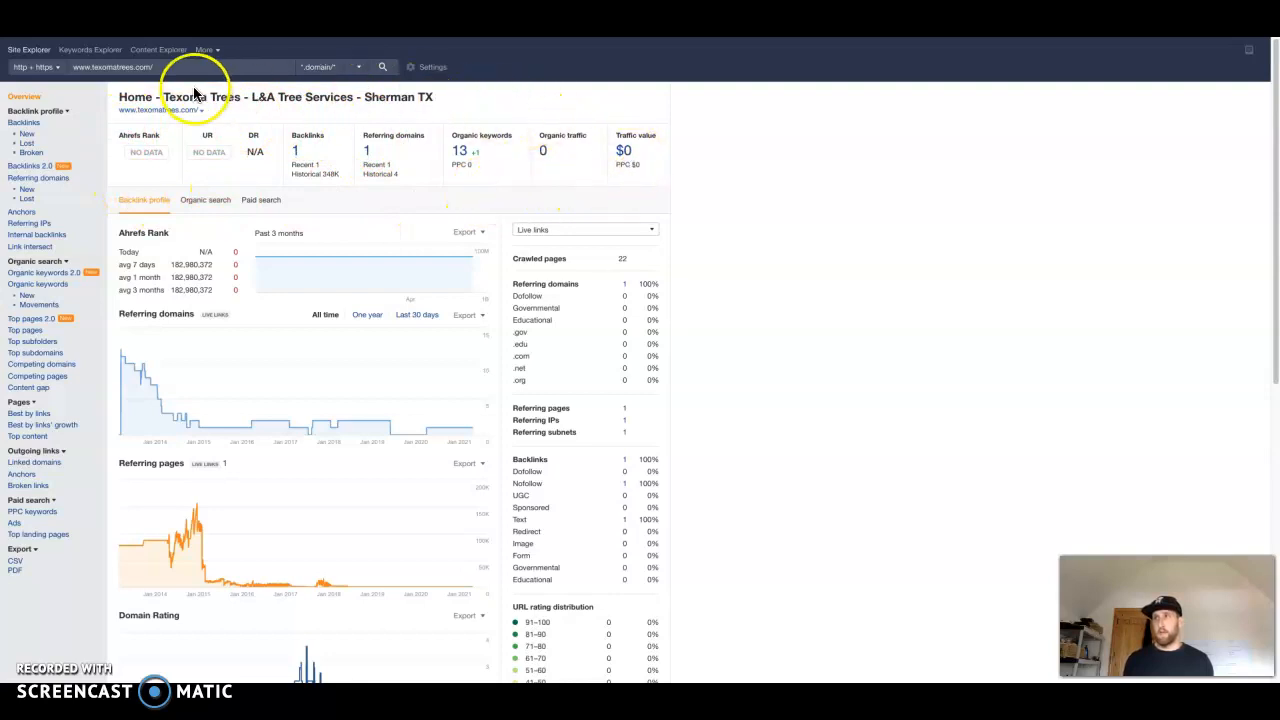
mouse_move(496, 160)
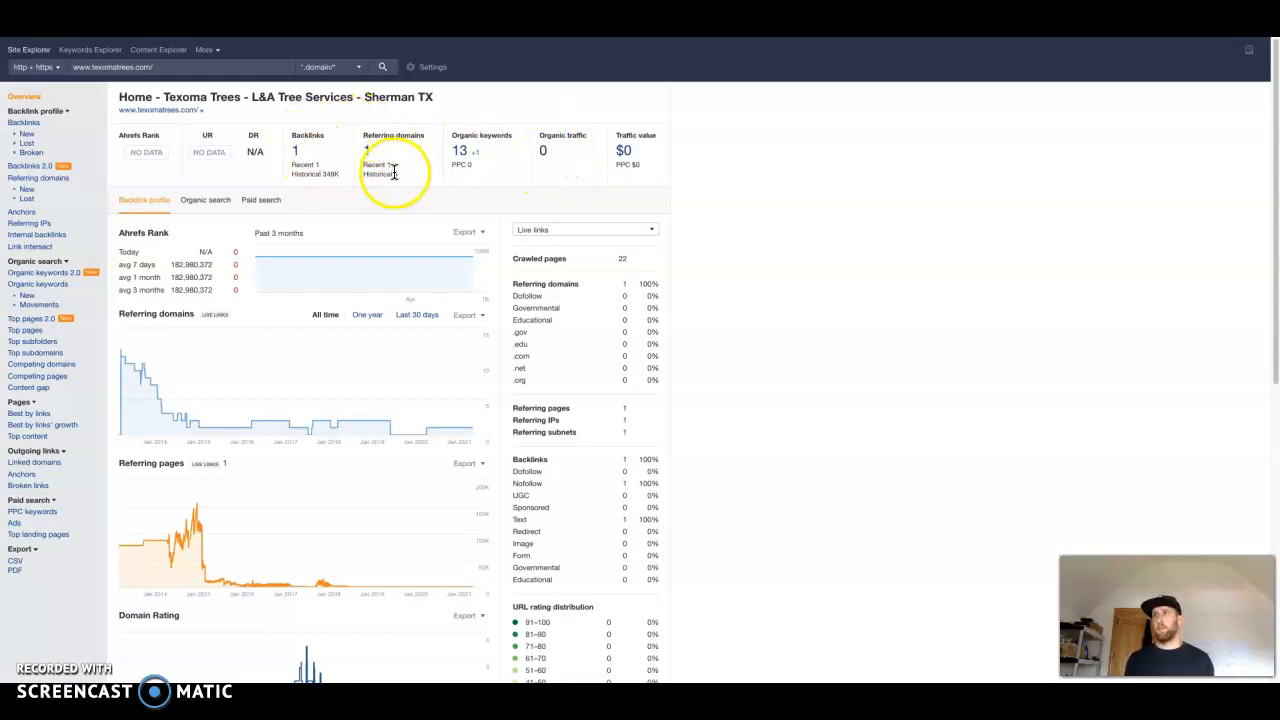
mouse_move(308, 136)
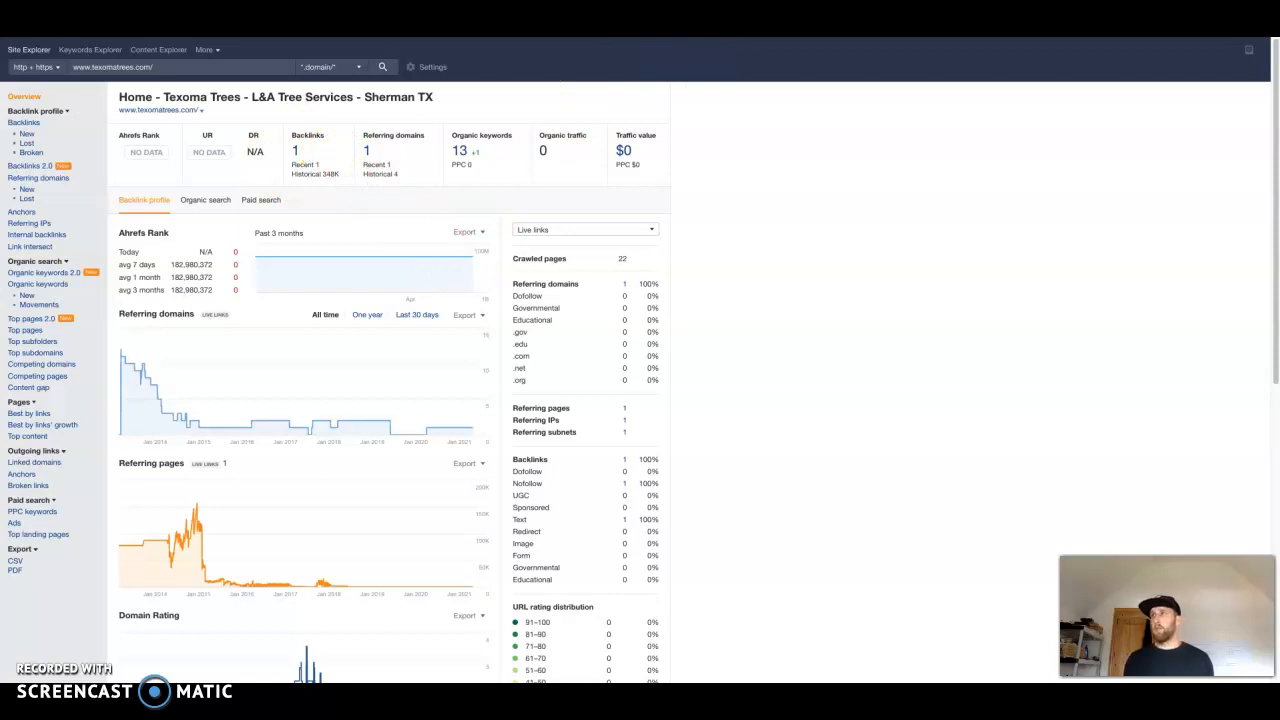
Step: Analyse the arboristusa.com Collin County page and view its 21 organic keywords list
left_click(384, 68)
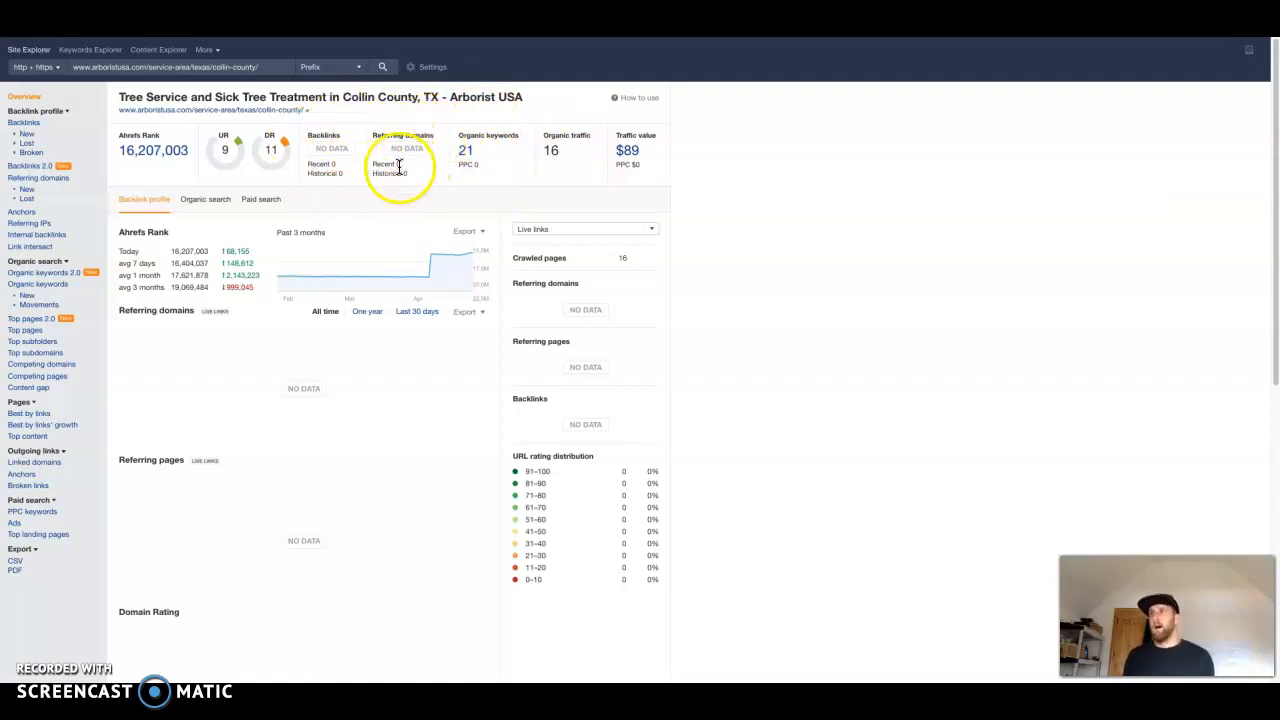
mouse_move(648, 164)
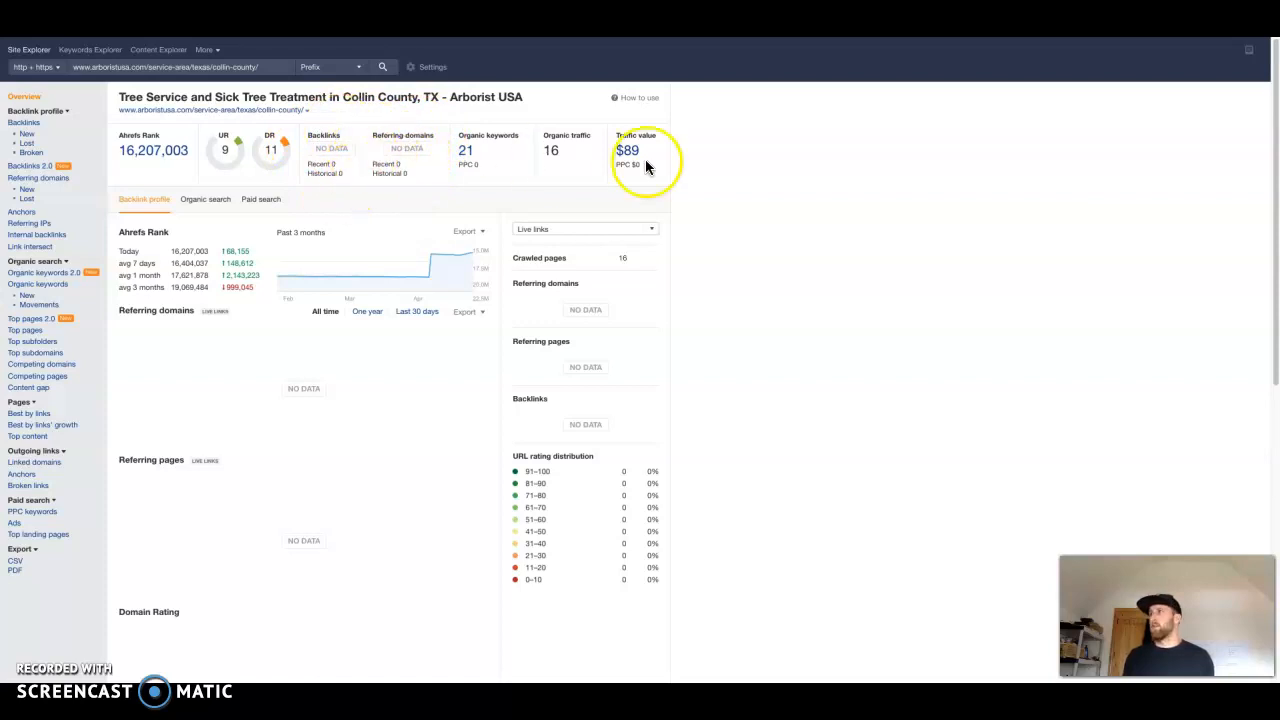
mouse_move(418, 160)
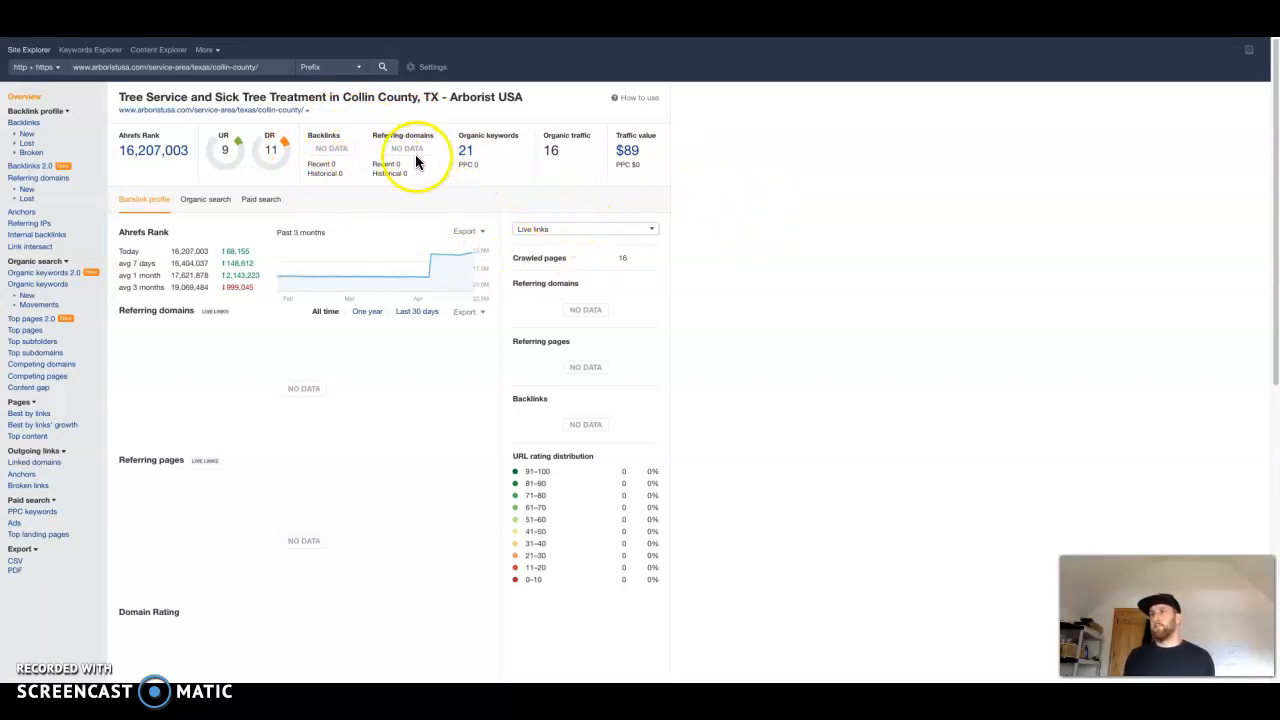
mouse_move(544, 180)
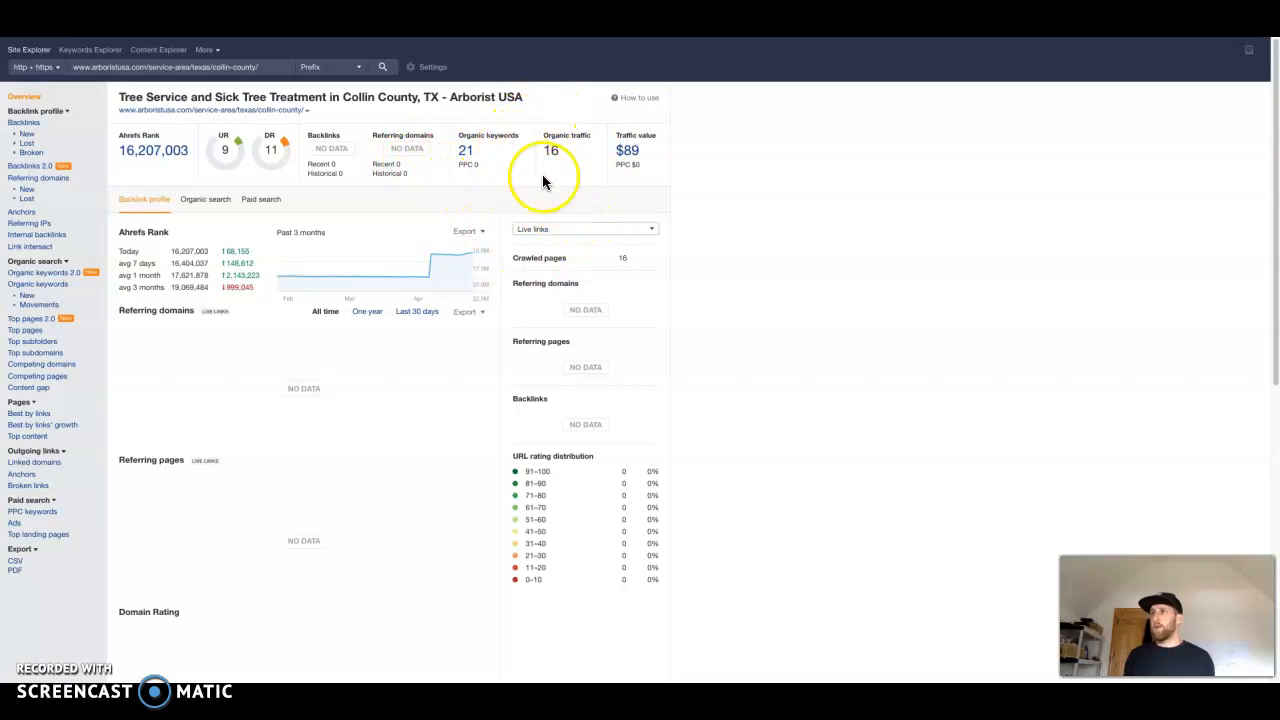
mouse_move(496, 156)
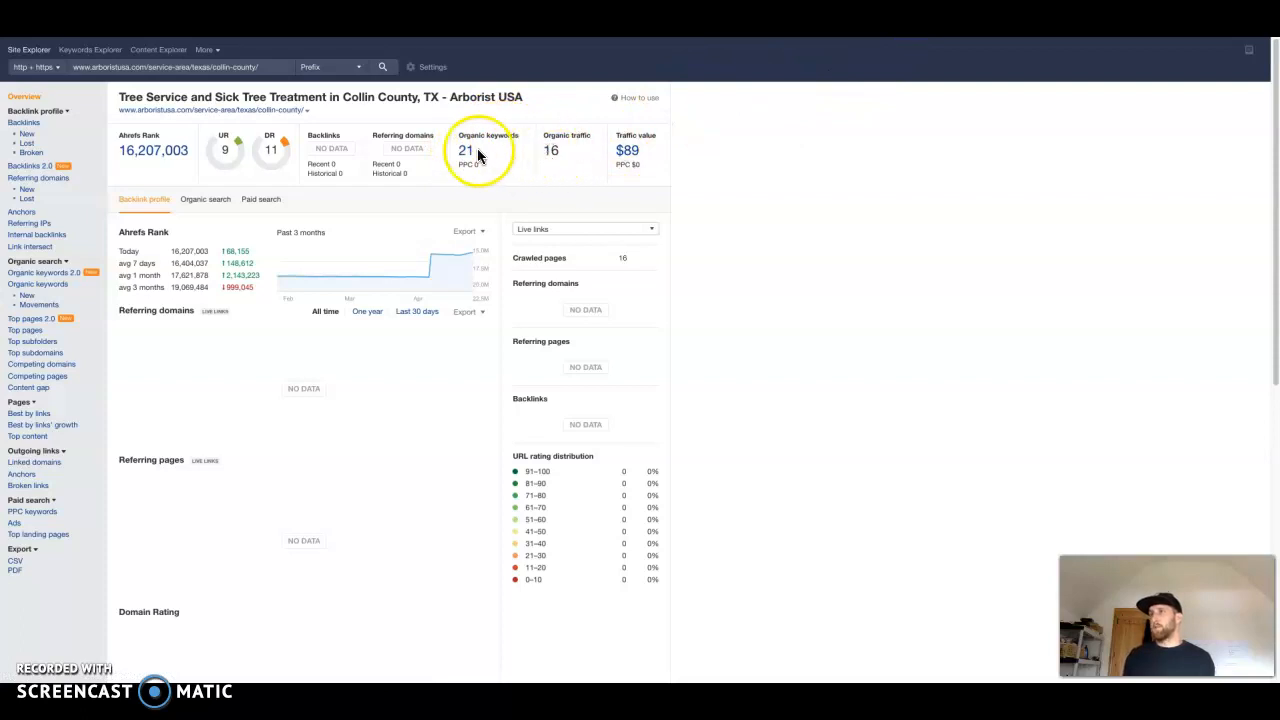
left_click(464, 150)
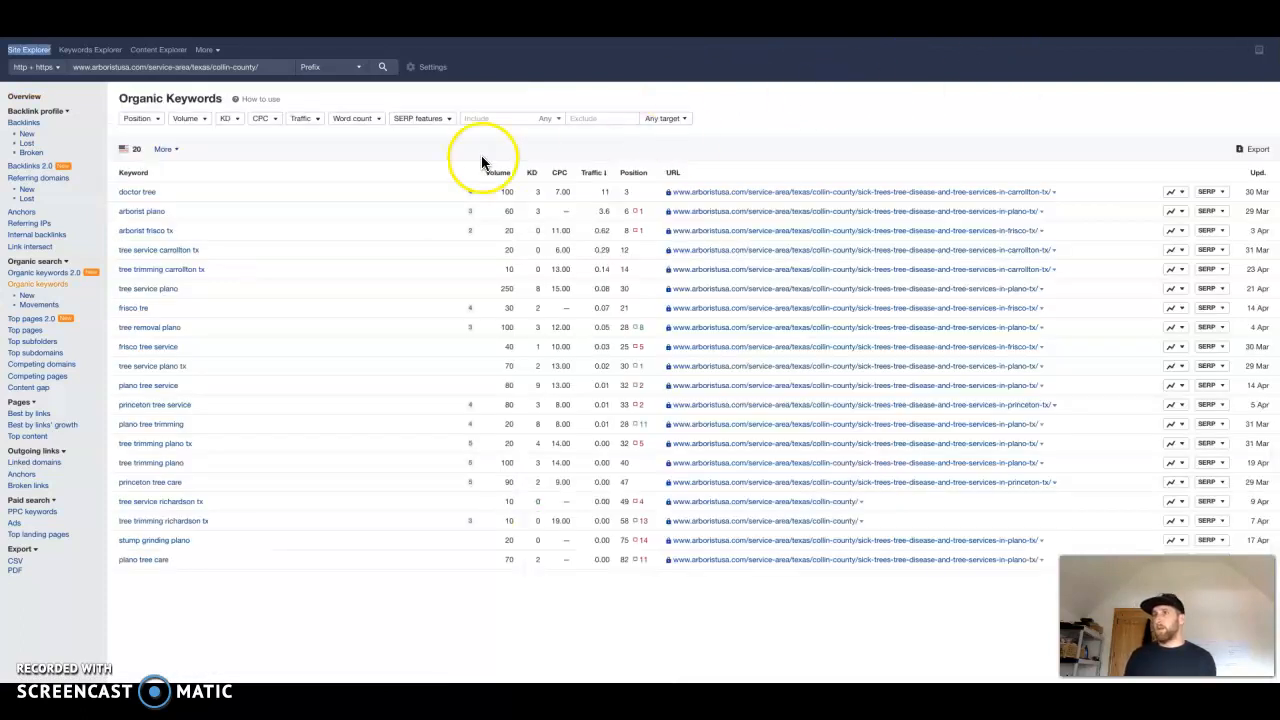
mouse_move(492, 218)
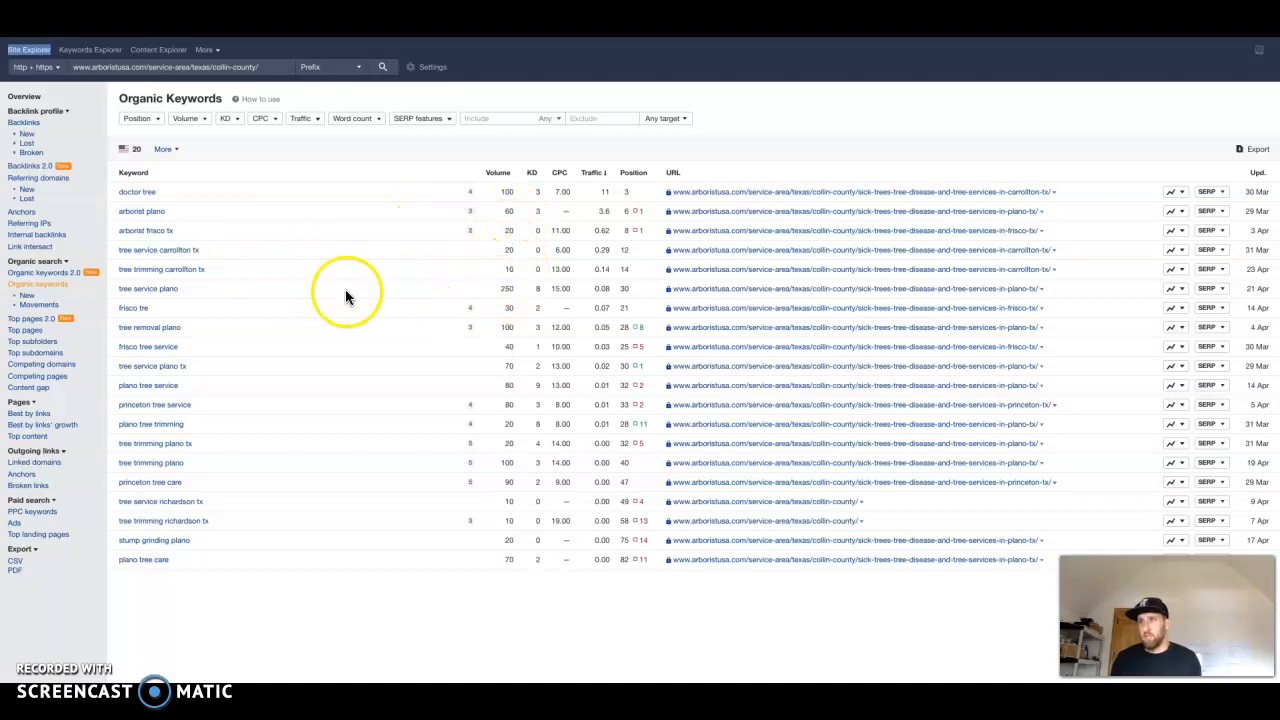
mouse_move(510, 298)
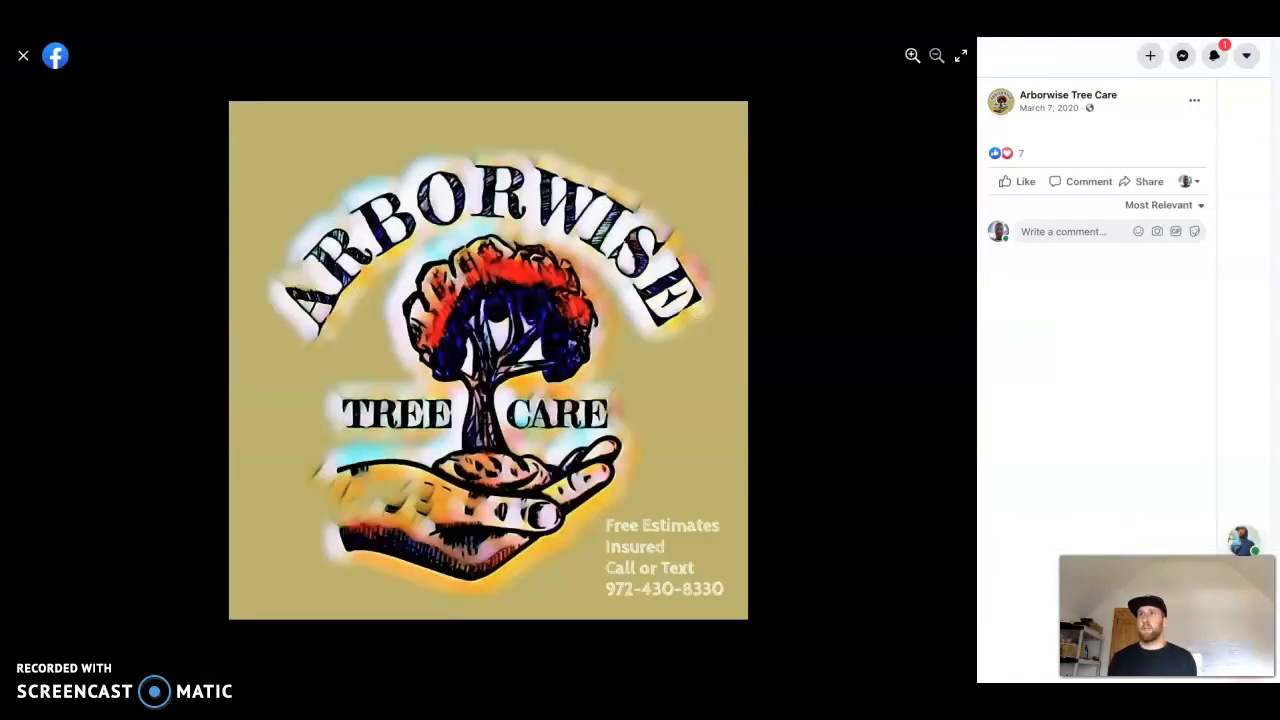
mouse_move(760, 424)
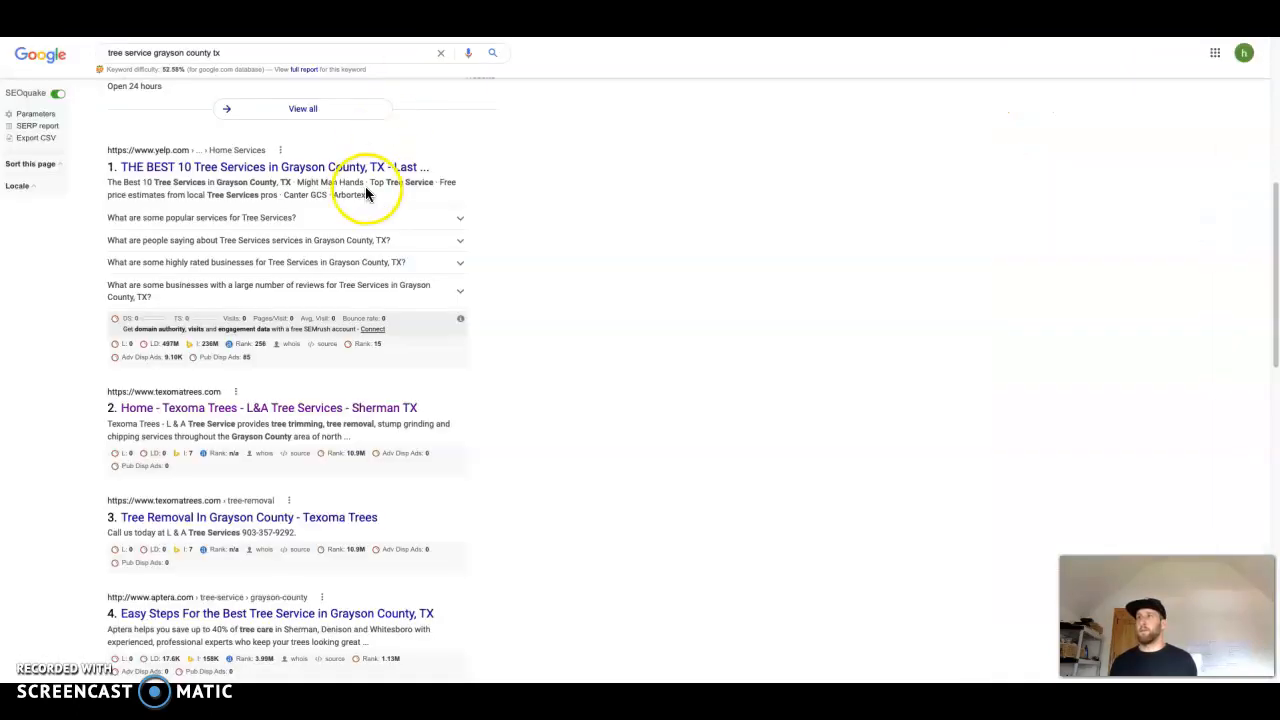
scroll("up", 3)
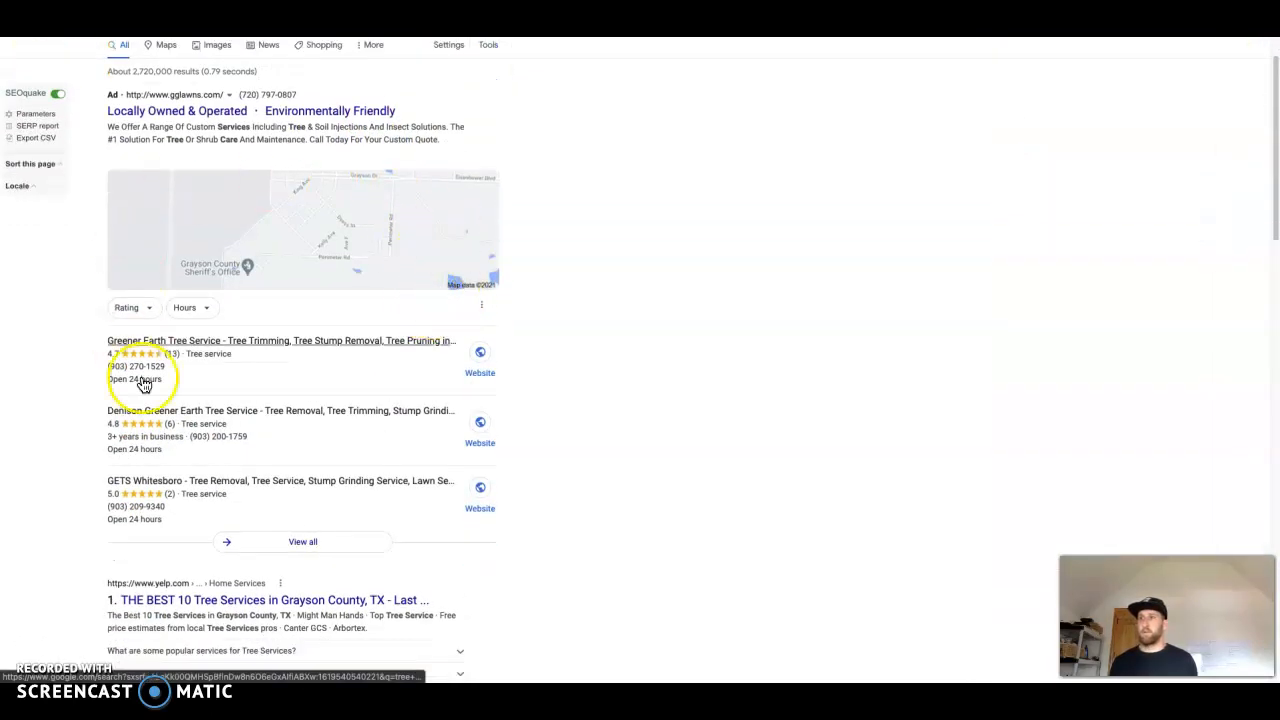
mouse_move(396, 400)
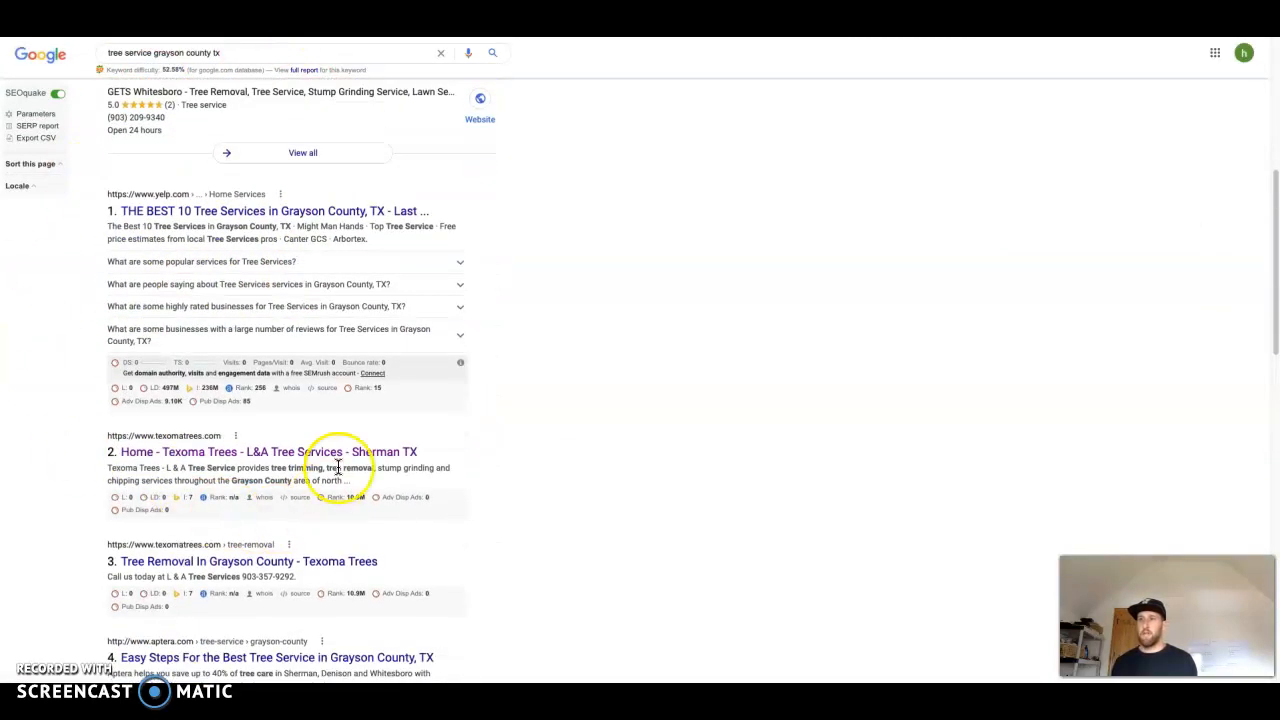
mouse_move(210, 320)
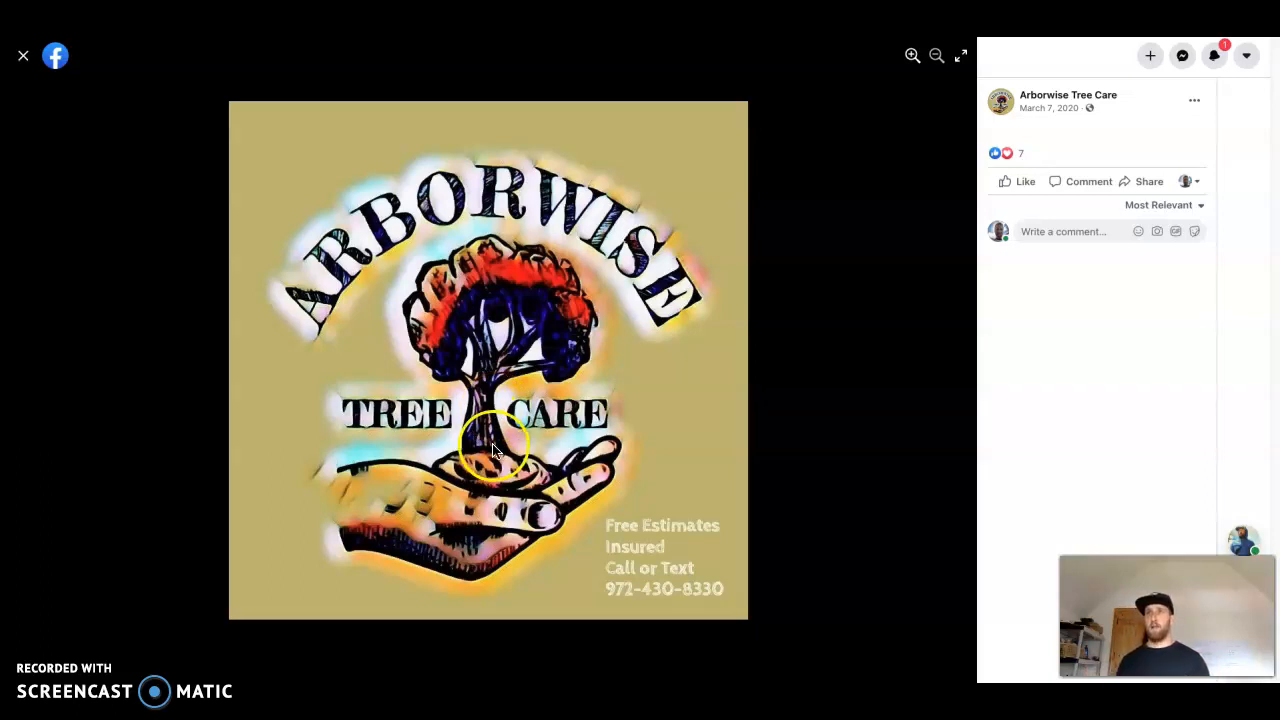
mouse_move(90, 80)
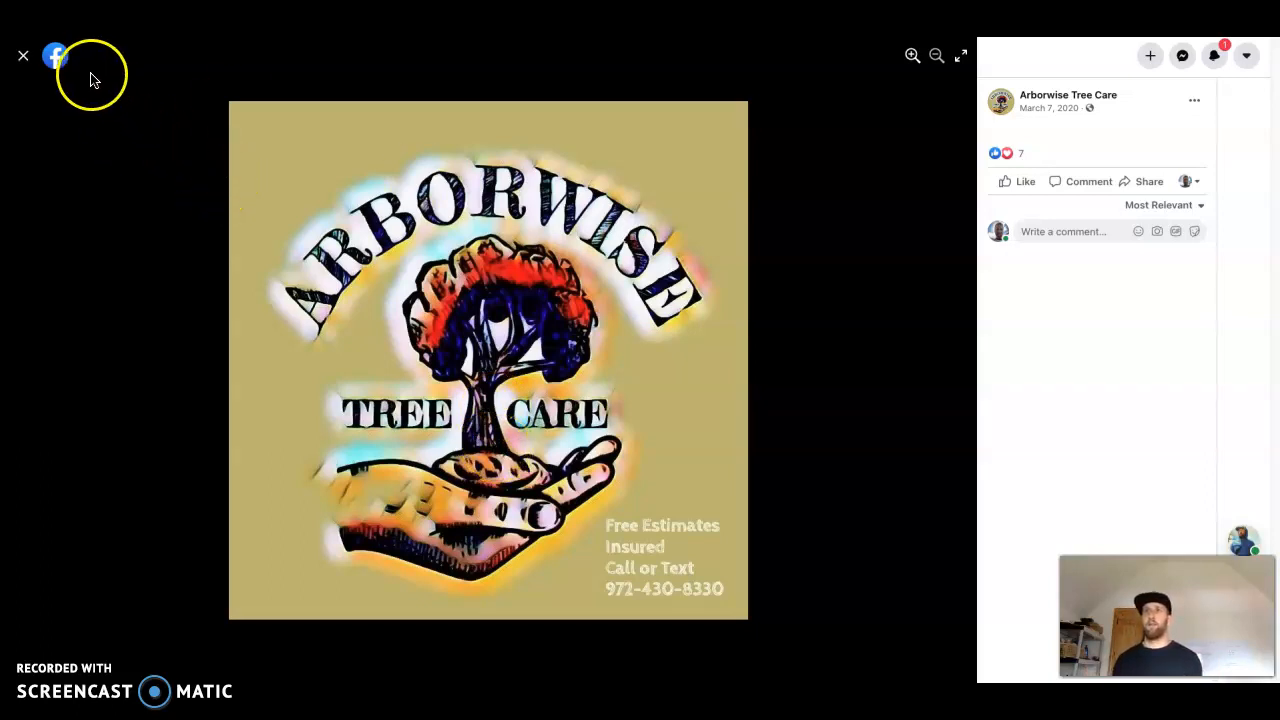